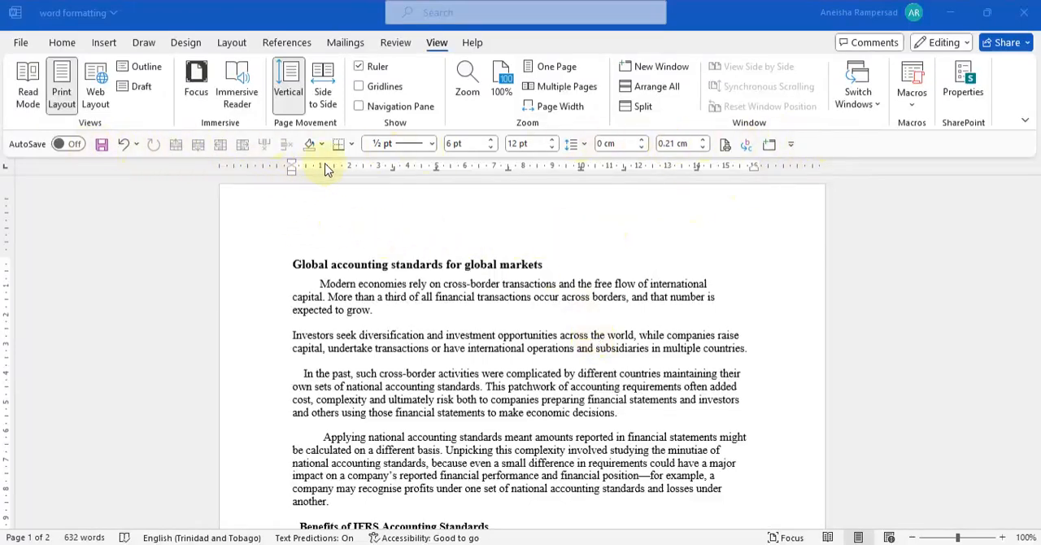
{"action": "mouse_move", "coordinate": [621, 183]}
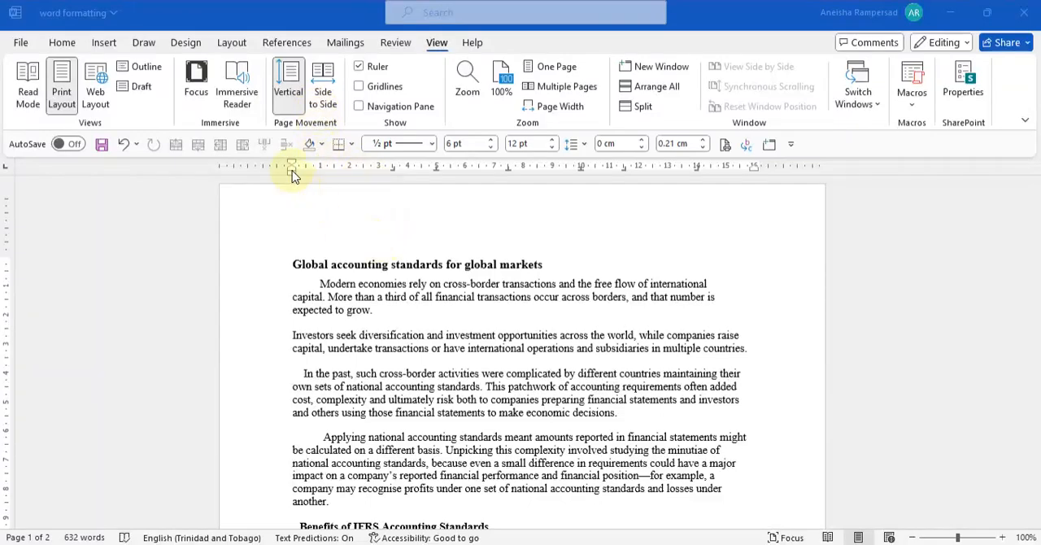
{"action": "mouse_move", "coordinate": [504, 333]}
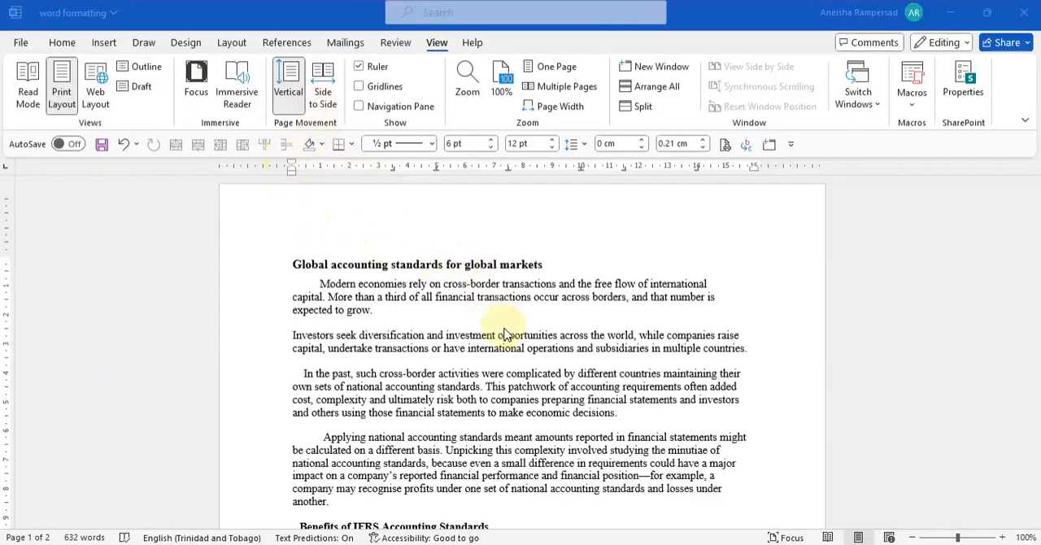
{"action": "mouse_move", "coordinate": [296, 237]}
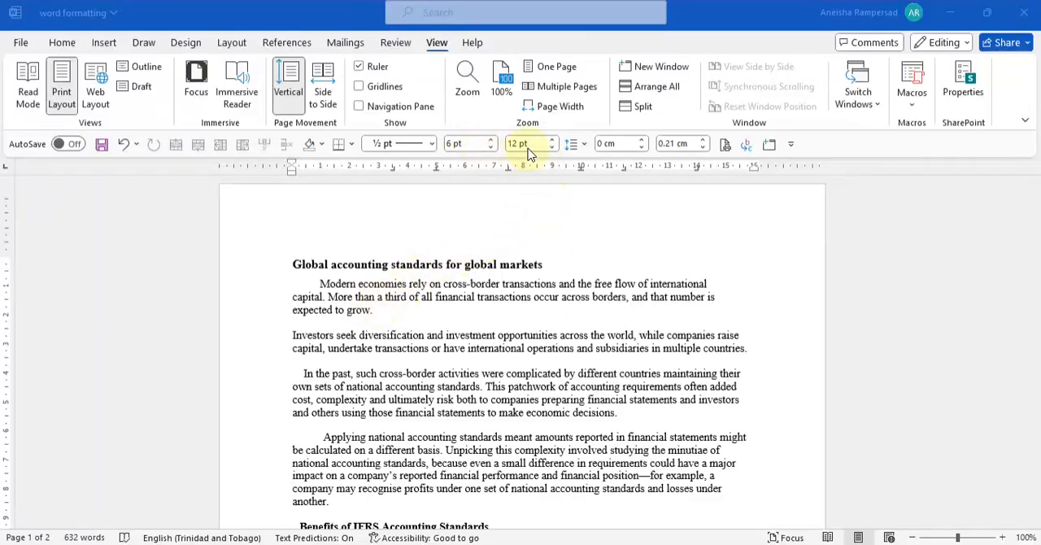
{"action": "mouse_move", "coordinate": [533, 162]}
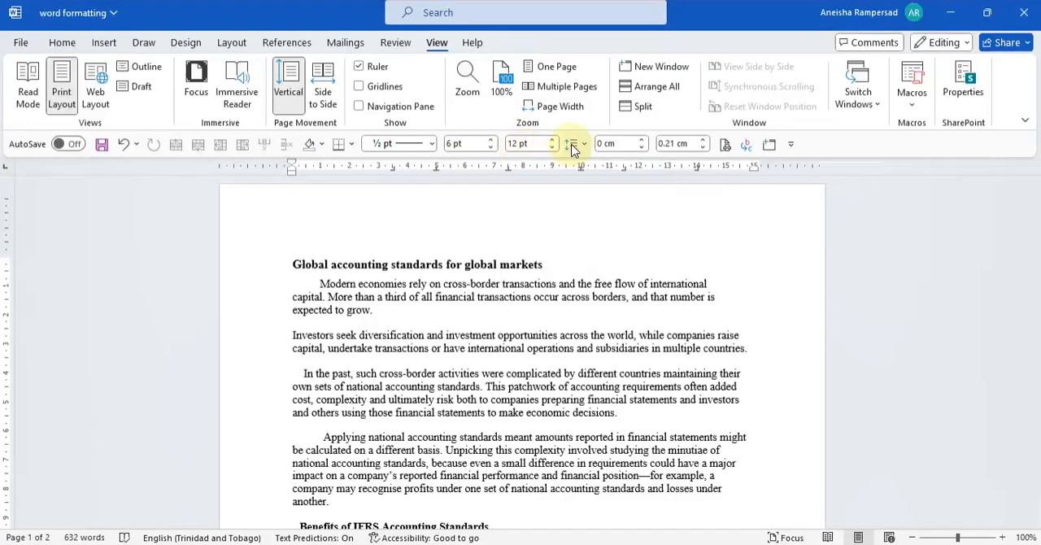
{"action": "mouse_move", "coordinate": [572, 143]}
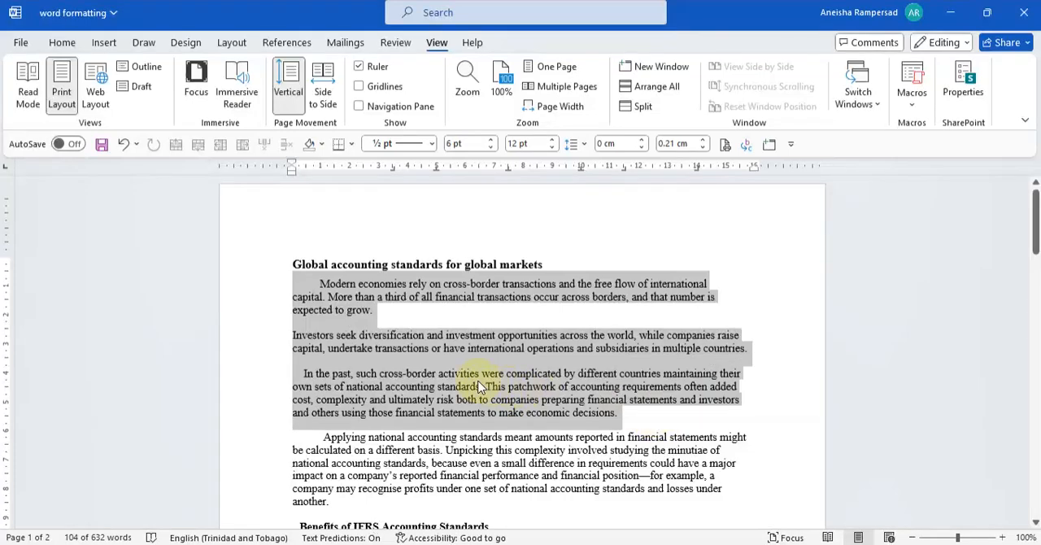
Inspect the paragraph settings of the opening paragraphs and close them unchanged
{"action": "right_click", "coordinate": [478, 386]}
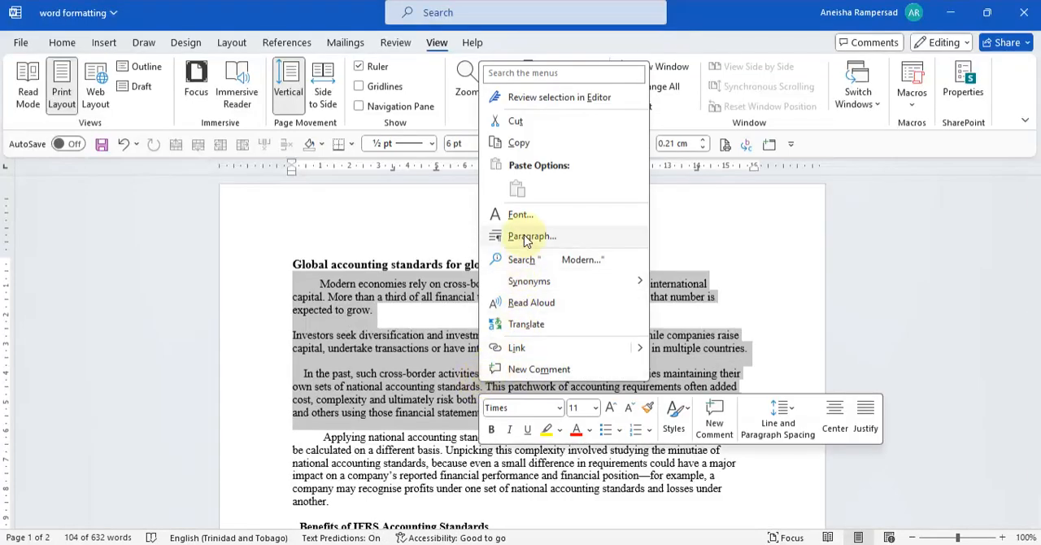
{"action": "left_click", "coordinate": [530, 236]}
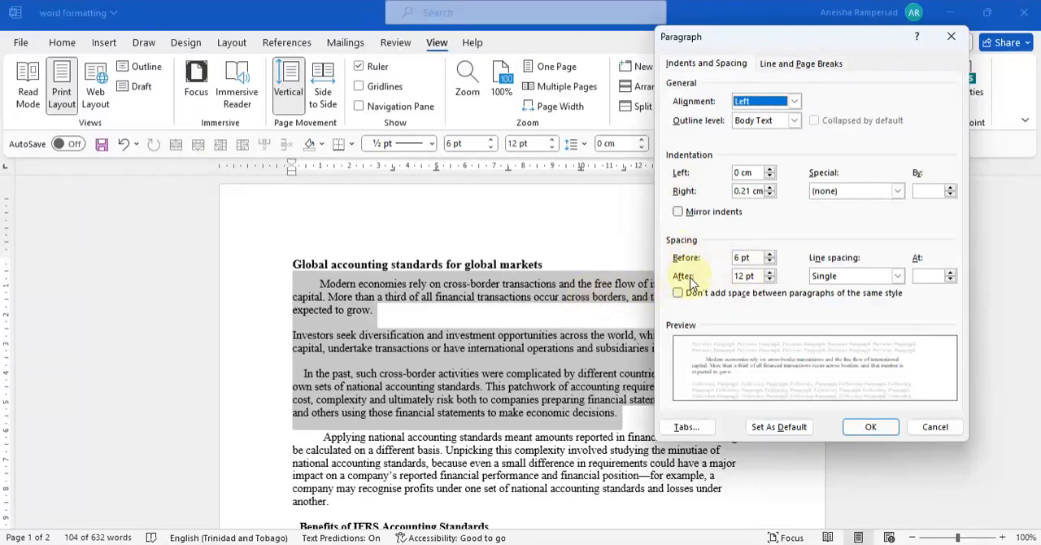
{"action": "mouse_move", "coordinate": [830, 263]}
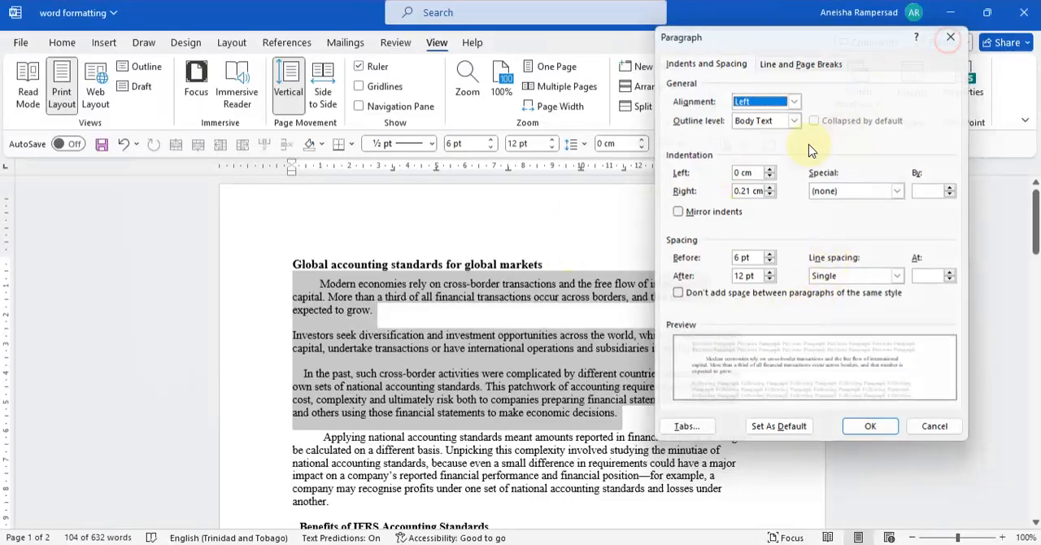
{"action": "left_click", "coordinate": [870, 426]}
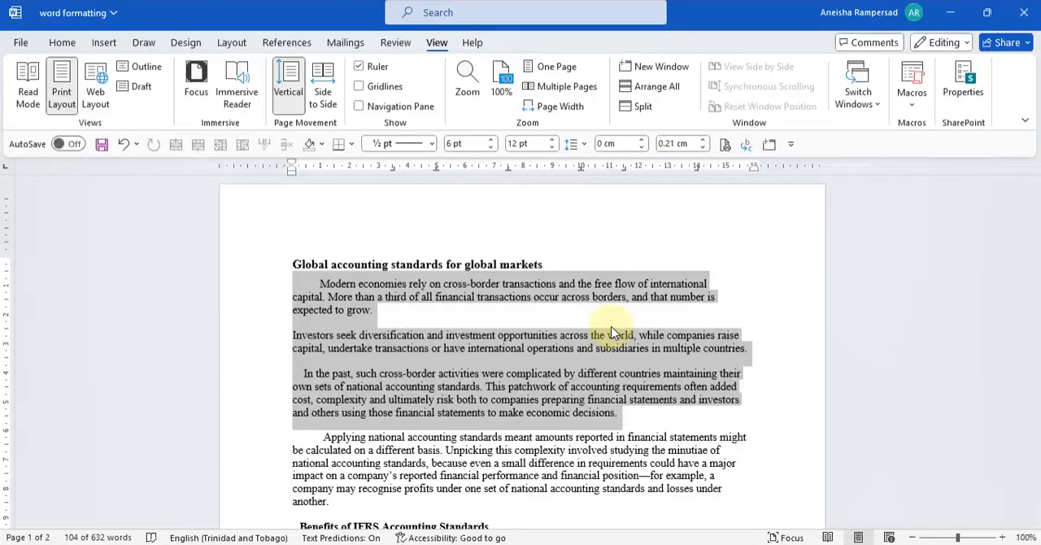
{"action": "left_click", "coordinate": [626, 361]}
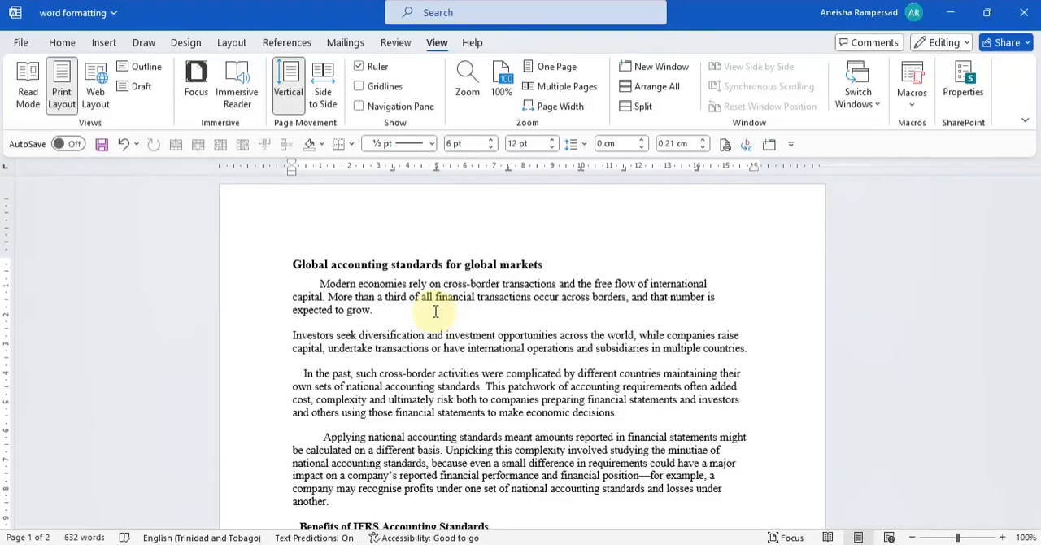
{"action": "left_click", "coordinate": [303, 374]}
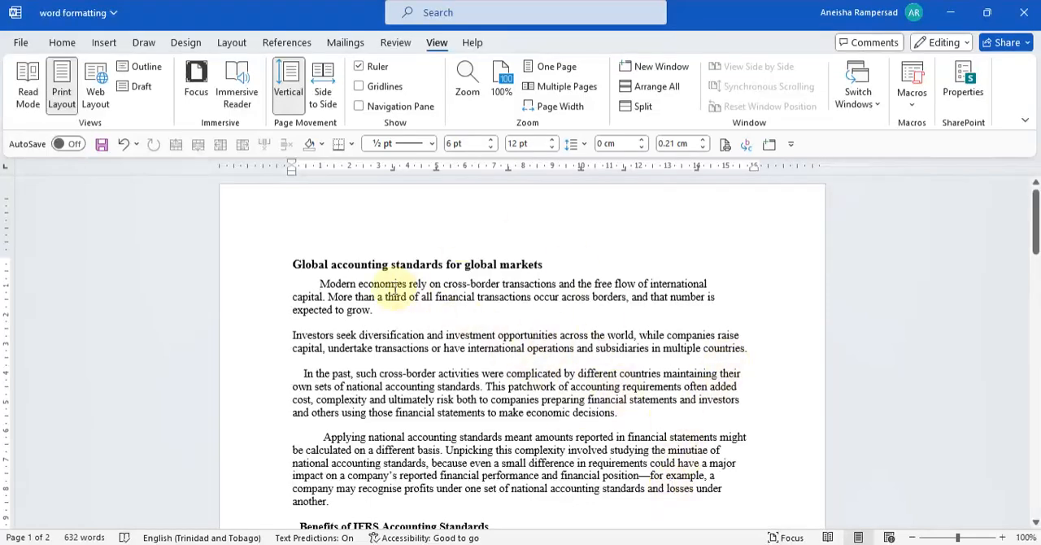
Turn on Show/Hide so paragraph marks and spacing dots appear throughout the document
{"action": "left_click", "coordinate": [61, 42]}
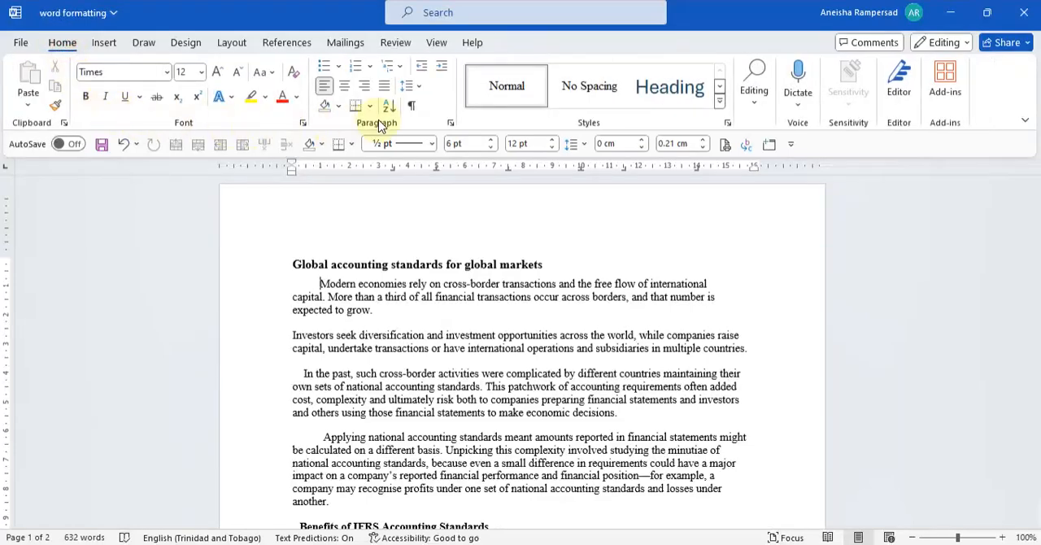
{"action": "left_click", "coordinate": [412, 105]}
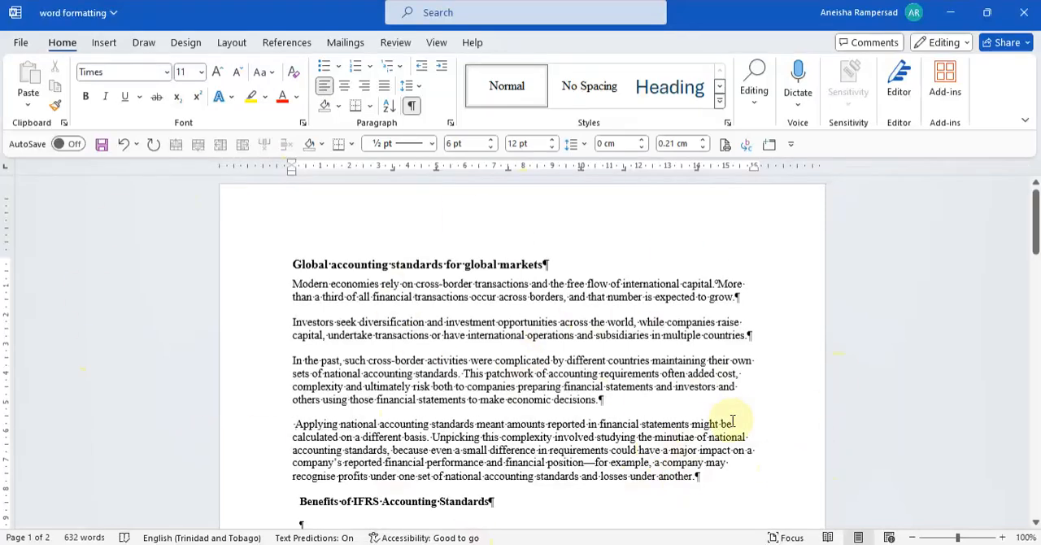
Select the heading and first four paragraphs for spacing changes
{"action": "scroll", "scroll_direction": "down", "scroll_amount": 3}
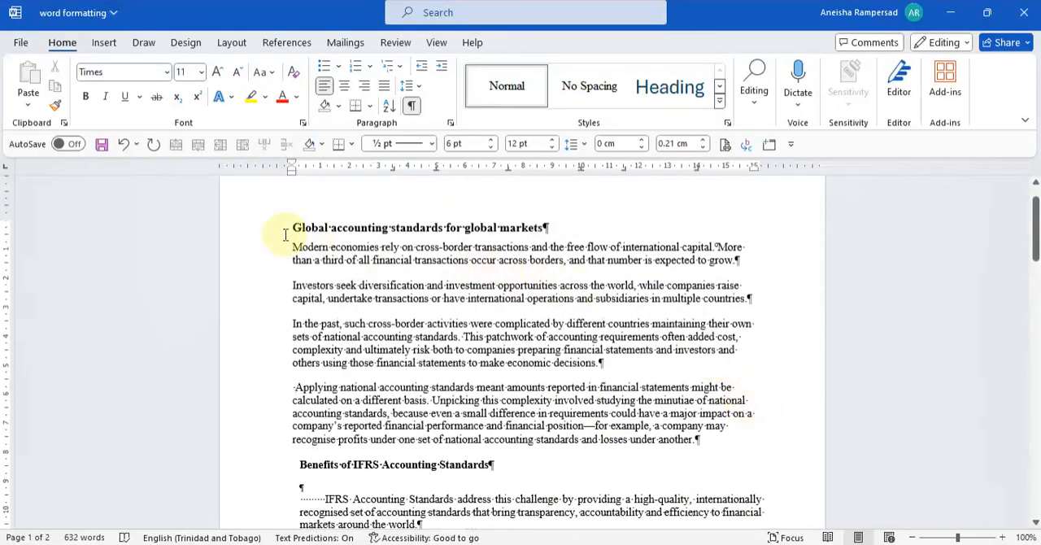
{"action": "left_click_drag", "start_coordinate": [293, 227], "coordinate": [748, 439]}
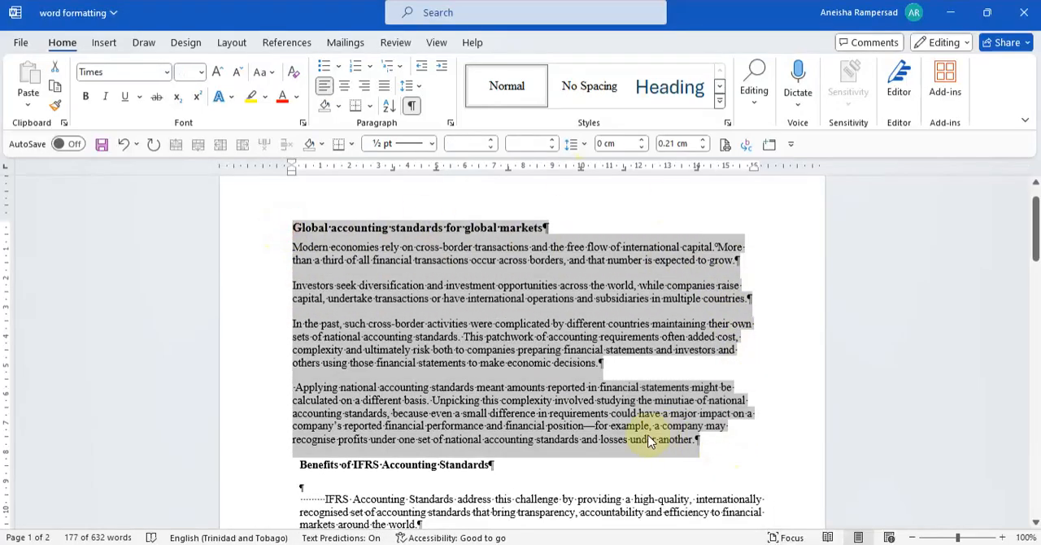
{"action": "mouse_move", "coordinate": [462, 143]}
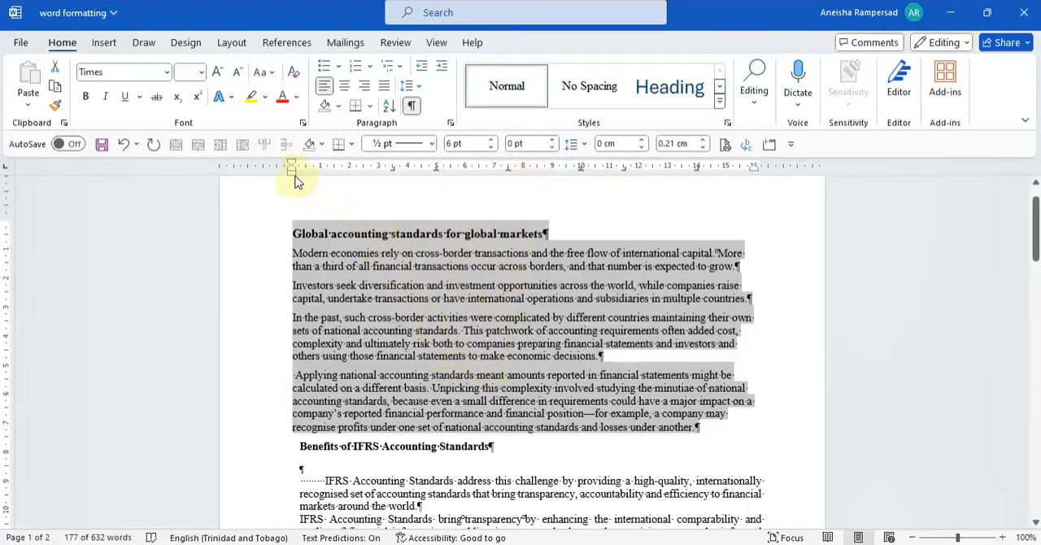
{"action": "mouse_move", "coordinate": [650, 224]}
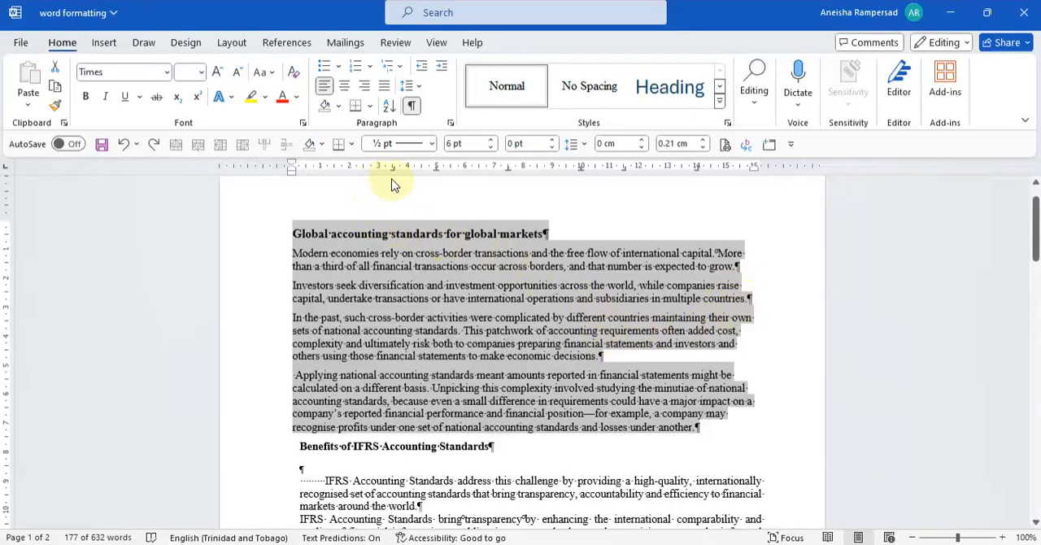
{"action": "mouse_move", "coordinate": [437, 179]}
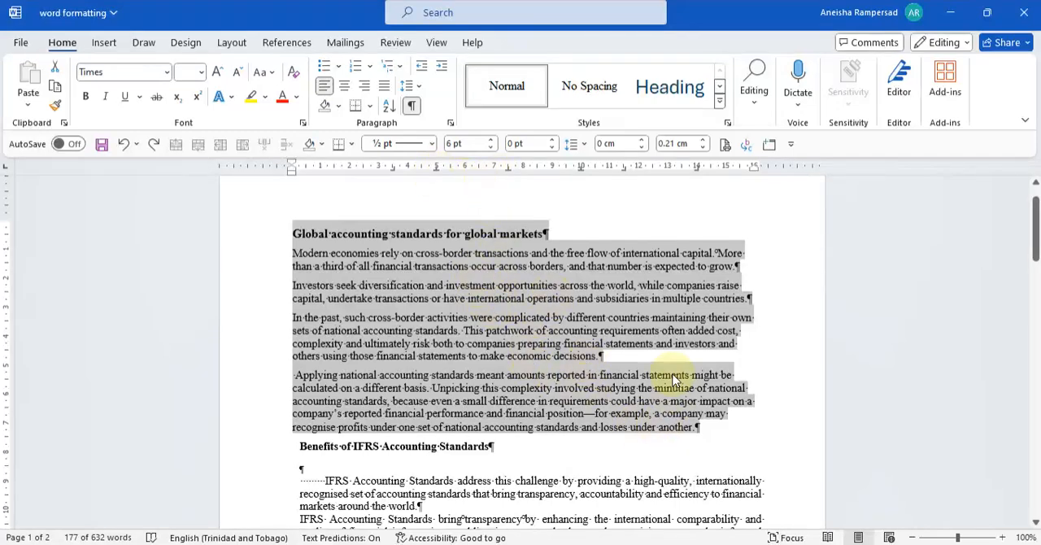
{"action": "mouse_move", "coordinate": [488, 276]}
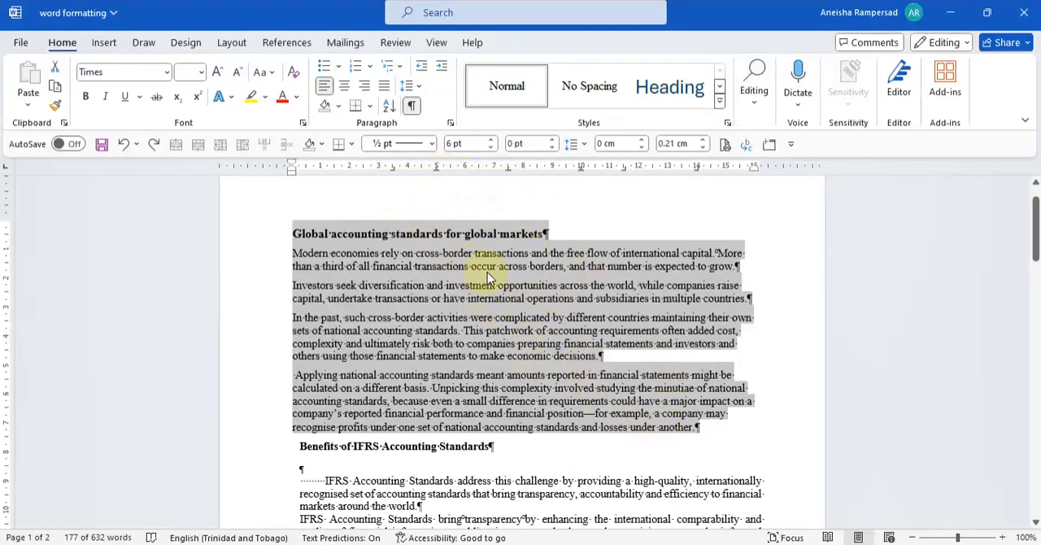
{"action": "mouse_move", "coordinate": [408, 185]}
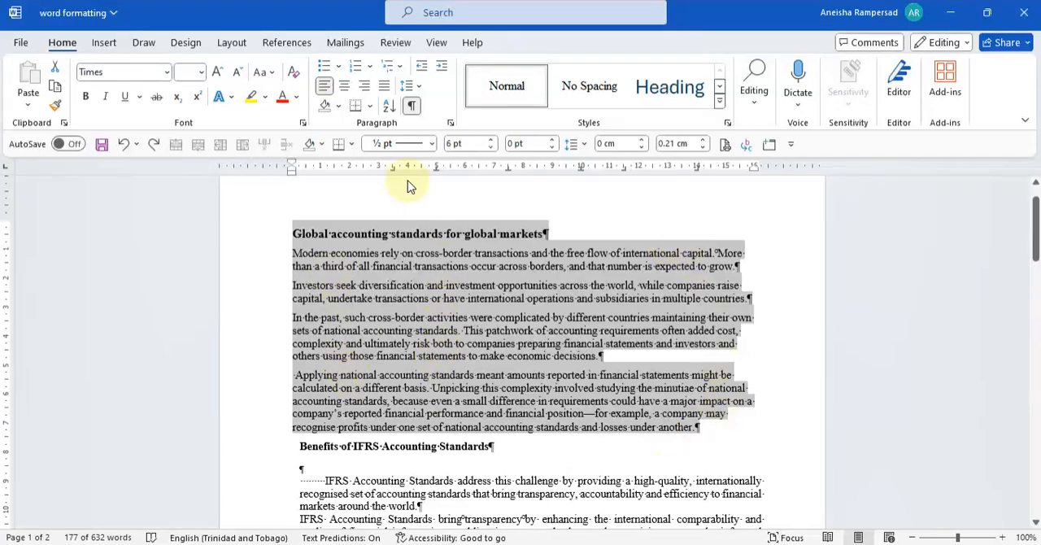
{"action": "mouse_move", "coordinate": [399, 172]}
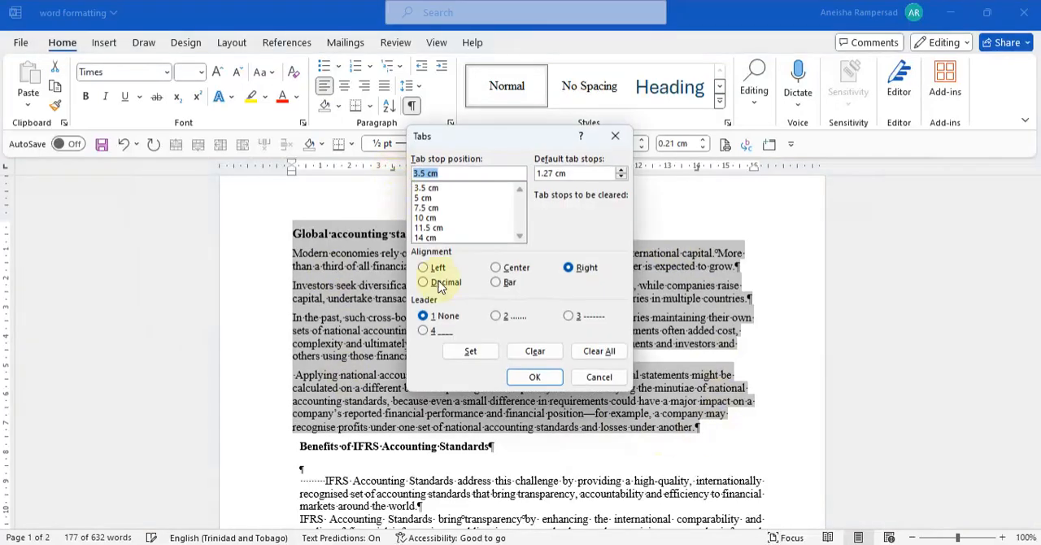
Clear all custom tab stops from the selected heading and paragraphs
{"action": "left_click", "coordinate": [598, 352]}
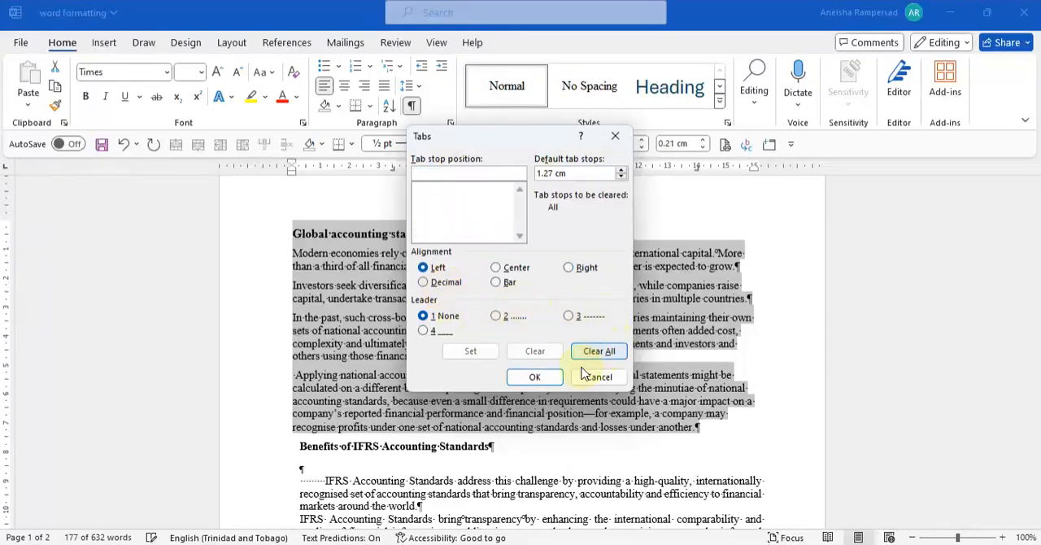
{"action": "left_click", "coordinate": [533, 378]}
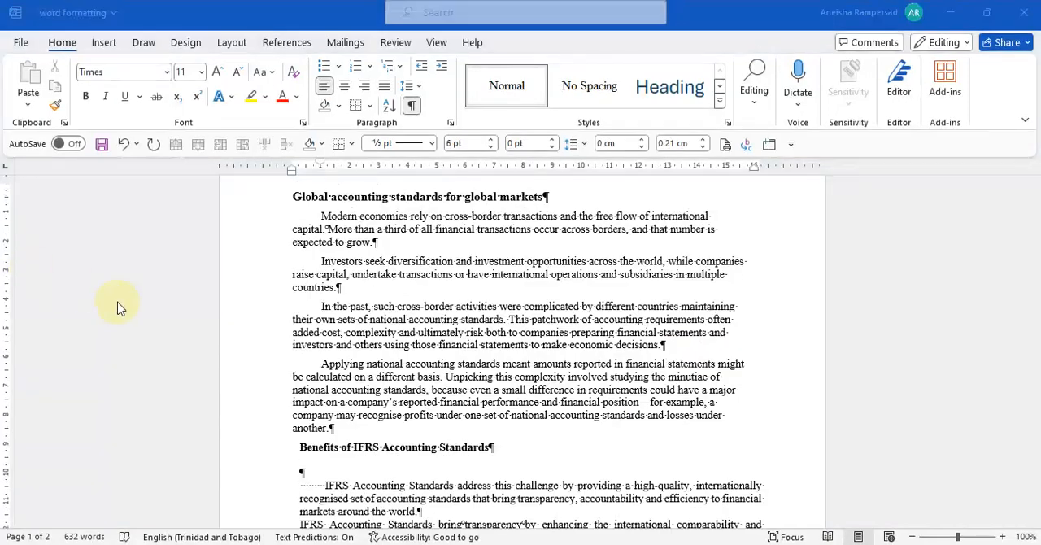
Select the Benefits of IFRS Accounting Standards section from heading to last paragraph
{"action": "scroll", "scroll_direction": "down", "scroll_amount": 3}
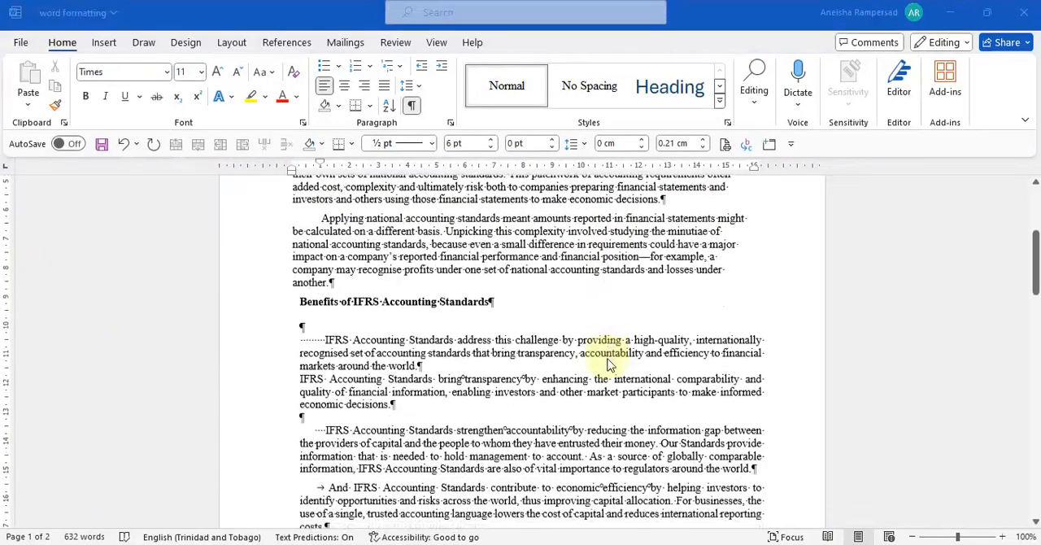
{"action": "scroll", "scroll_direction": "down", "scroll_amount": 3}
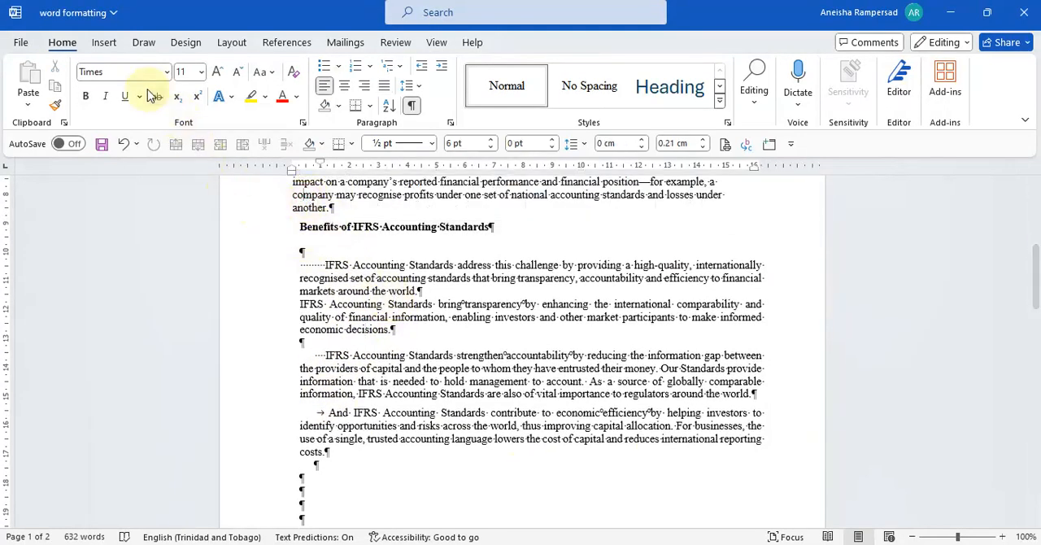
{"action": "left_click", "coordinate": [149, 71]}
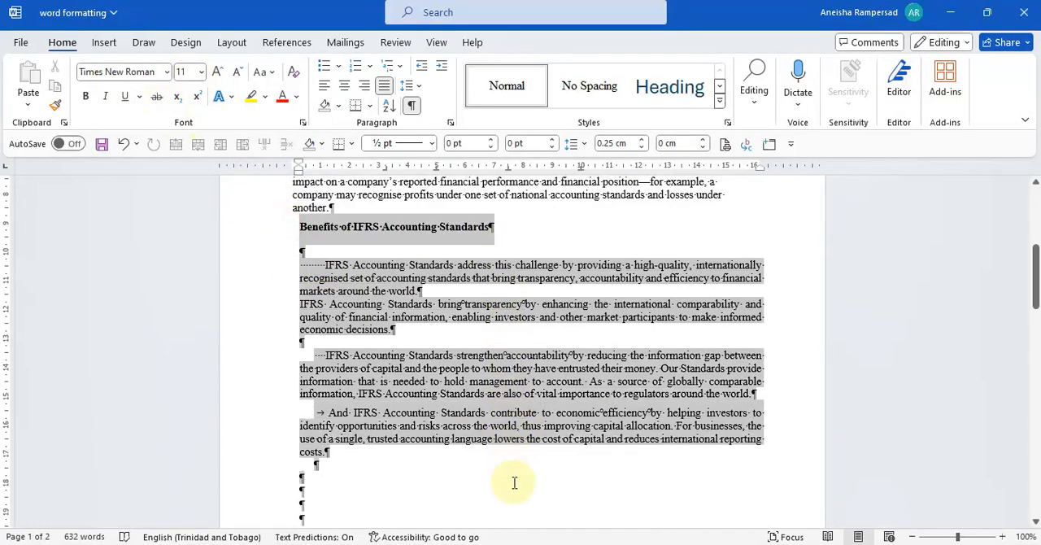
{"action": "left_click", "coordinate": [120, 72]}
{"action": "type", "text": "Times"}
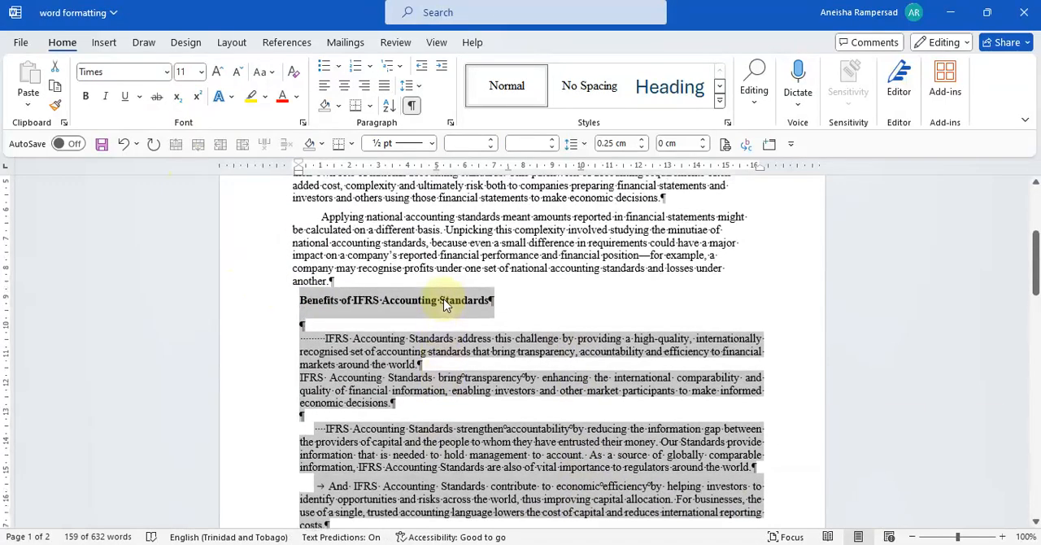
Apply 1.0 line spacing with 6 pt before and 0 pt after to the Benefits section
{"action": "left_click", "coordinate": [570, 143]}
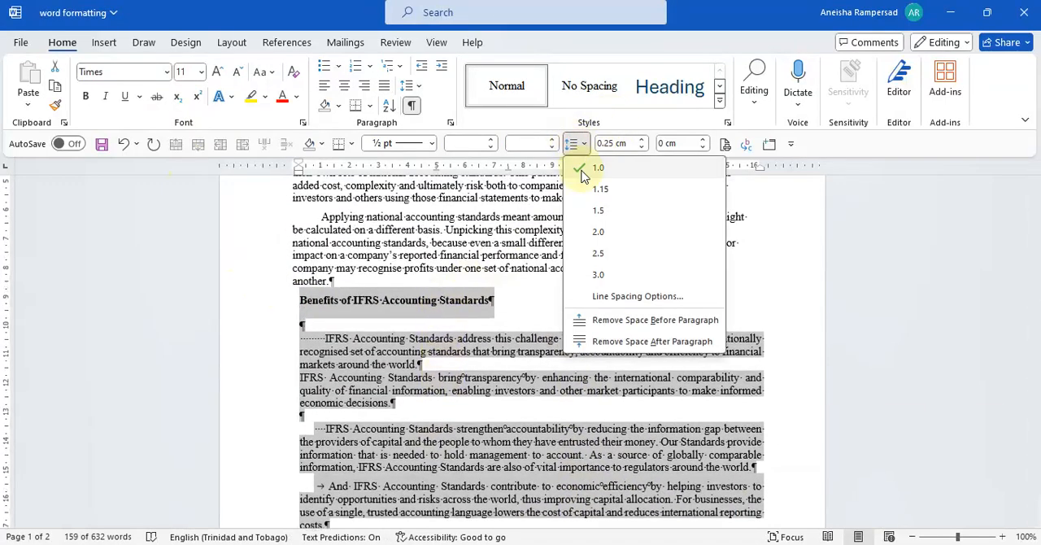
{"action": "left_click", "coordinate": [598, 168]}
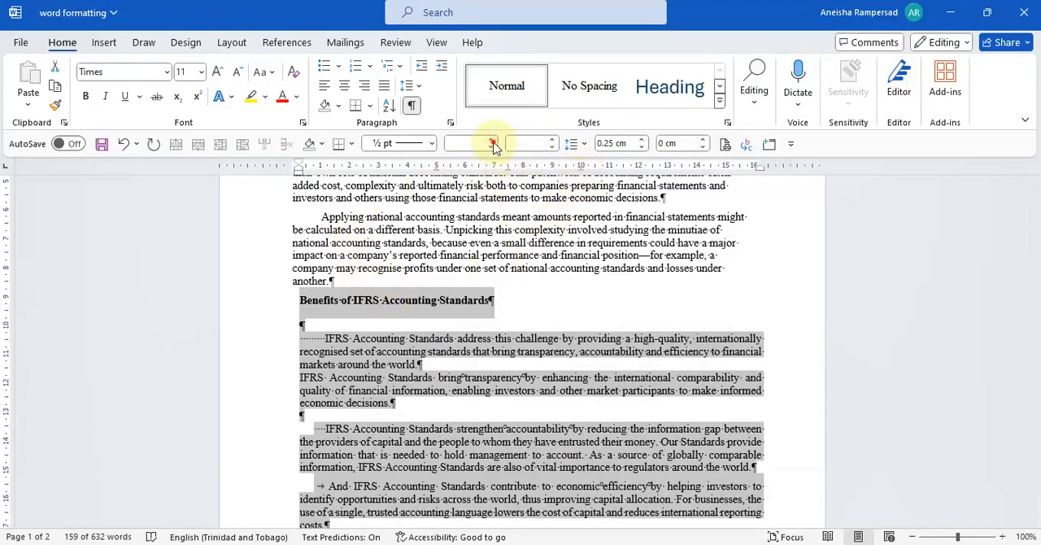
{"action": "left_click", "coordinate": [468, 143]}
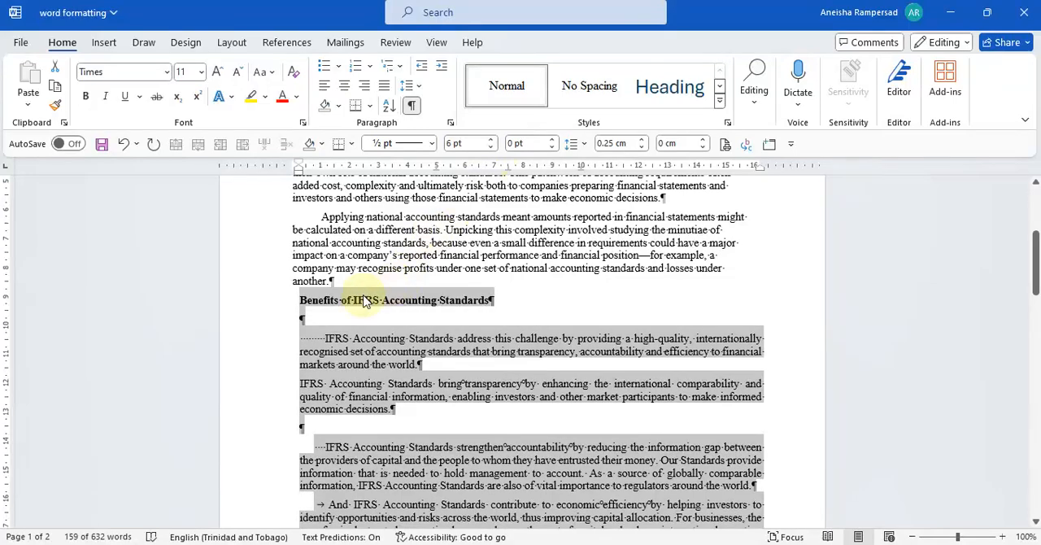
{"action": "mouse_move", "coordinate": [553, 312]}
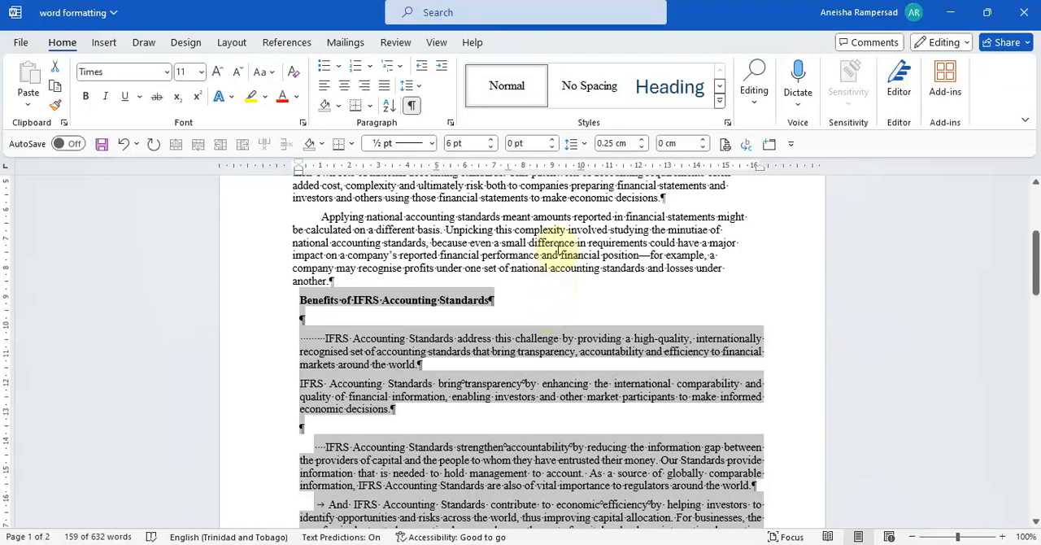
{"action": "mouse_move", "coordinate": [528, 143]}
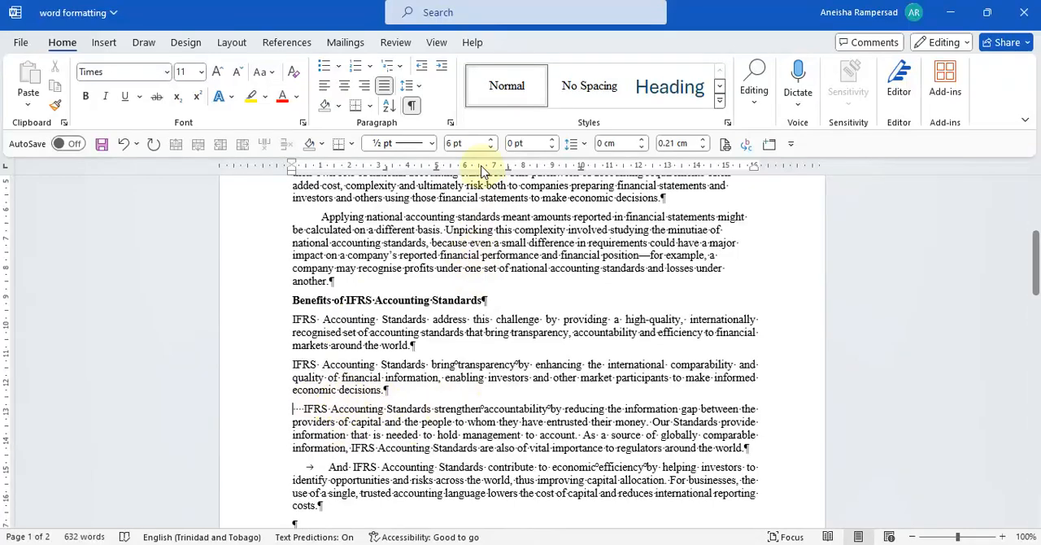
{"action": "mouse_move", "coordinate": [464, 143]}
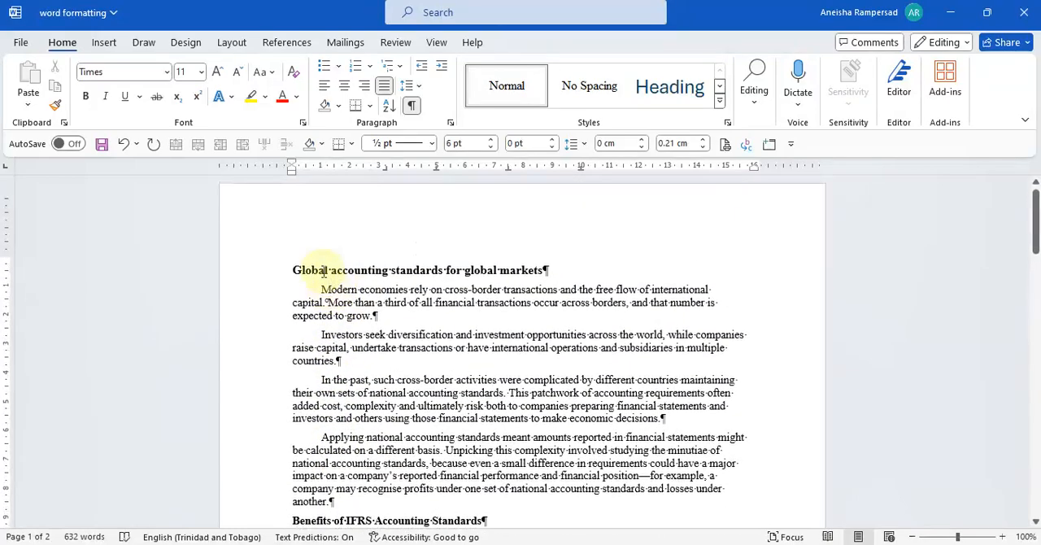
Scroll down to the run of stray empty returns below the Benefits section
{"action": "scroll", "scroll_direction": "down", "scroll_amount": 3}
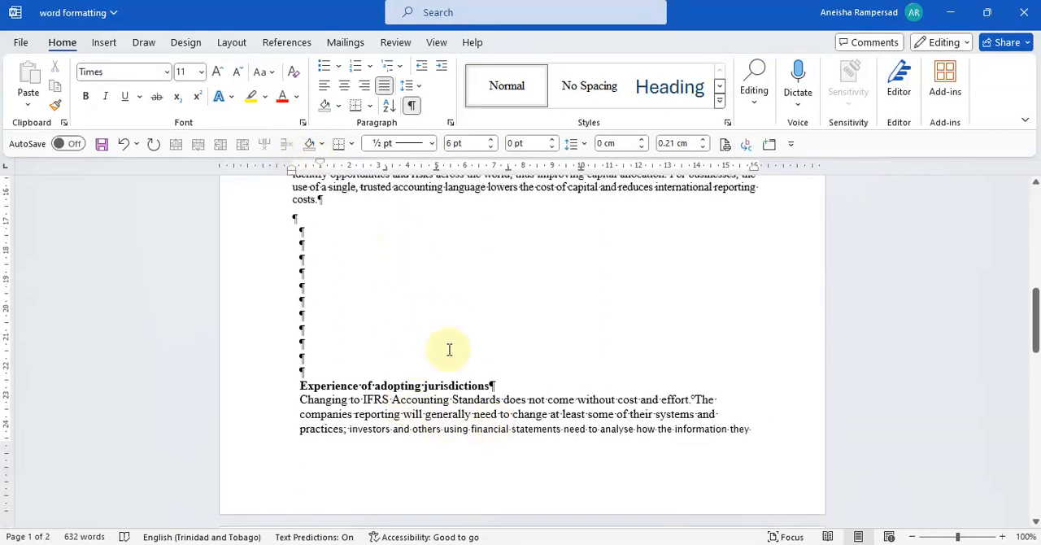
{"action": "scroll", "scroll_direction": "down", "scroll_amount": 3}
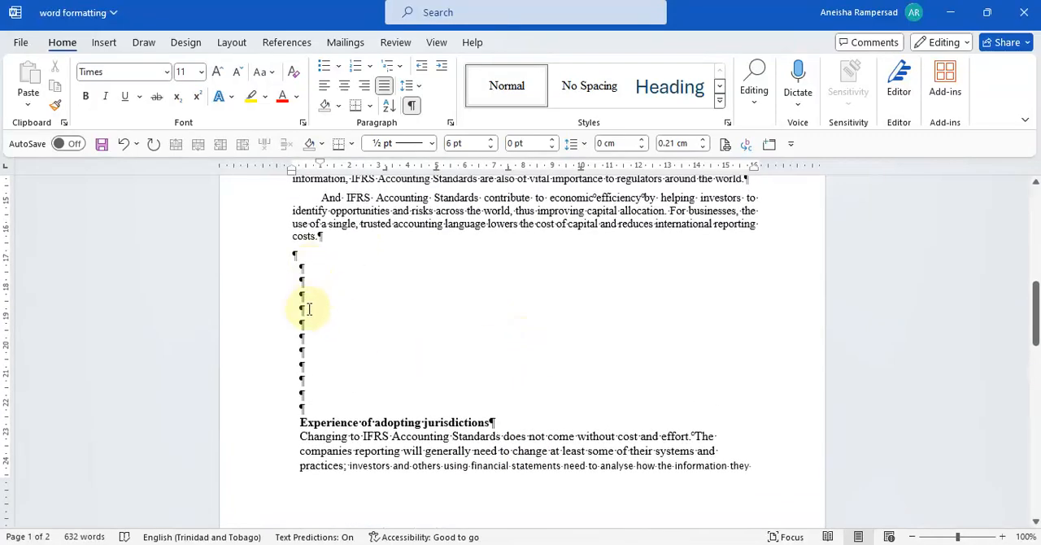
{"action": "mouse_move", "coordinate": [319, 331]}
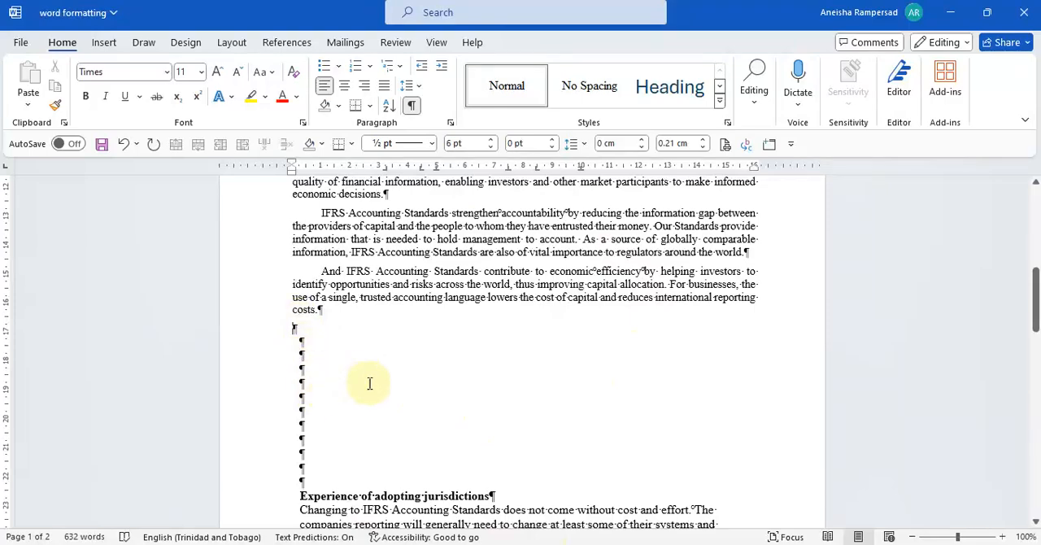
{"action": "mouse_move", "coordinate": [407, 397]}
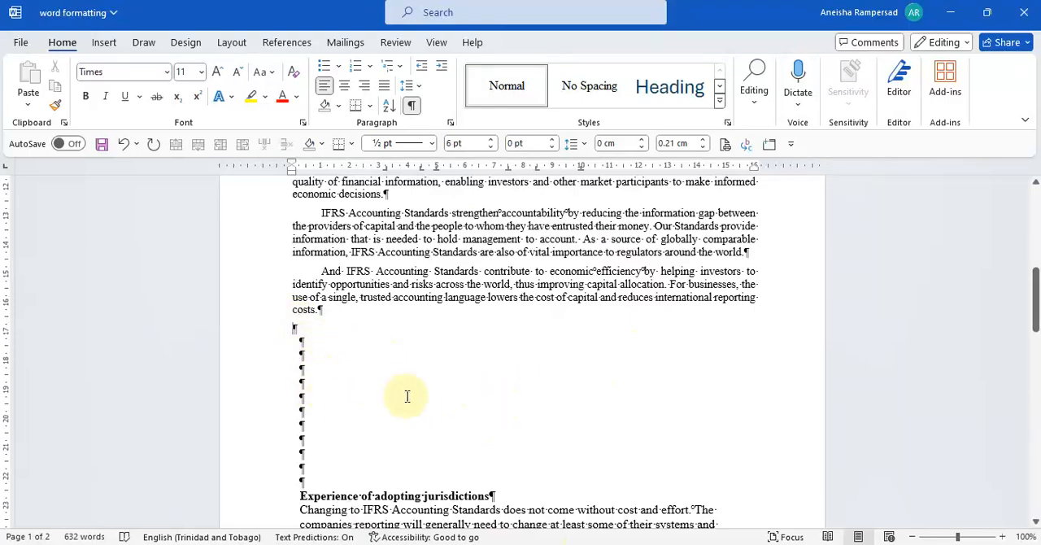
{"action": "scroll", "scroll_direction": "down", "scroll_amount": 3}
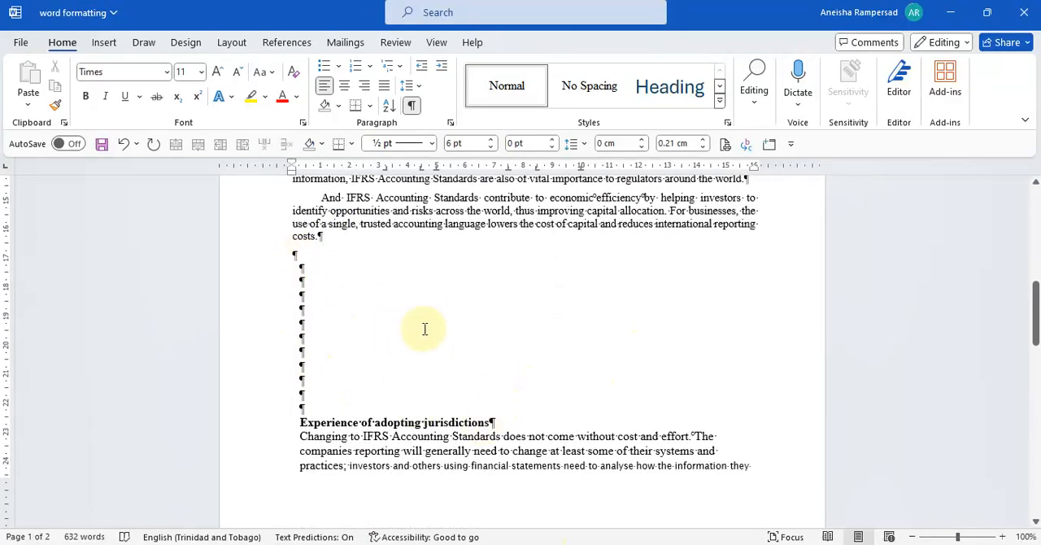
{"action": "mouse_move", "coordinate": [104, 42]}
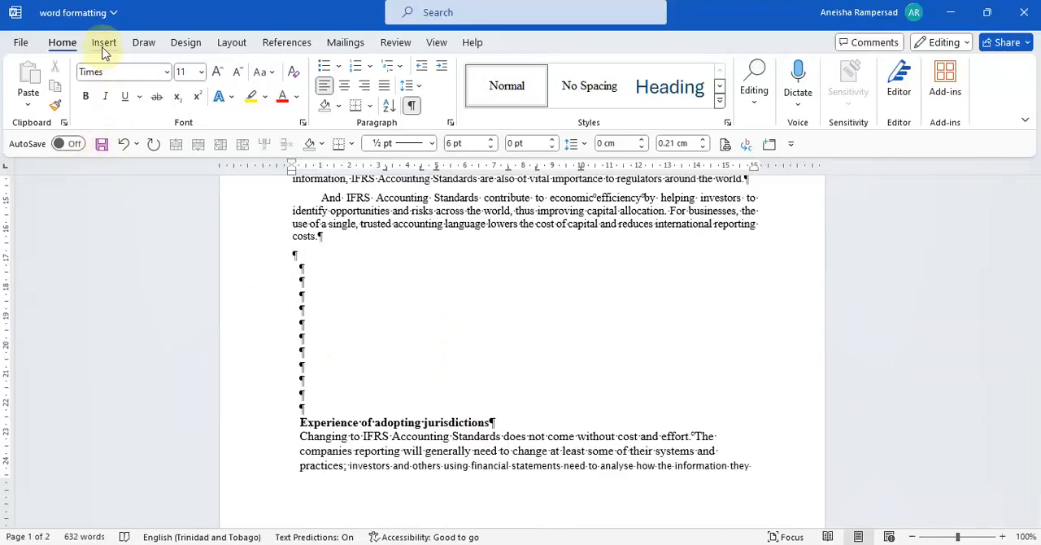
Insert a page break before Experience of adopting jurisdictions in place of the empty returns
{"action": "left_click", "coordinate": [231, 43]}
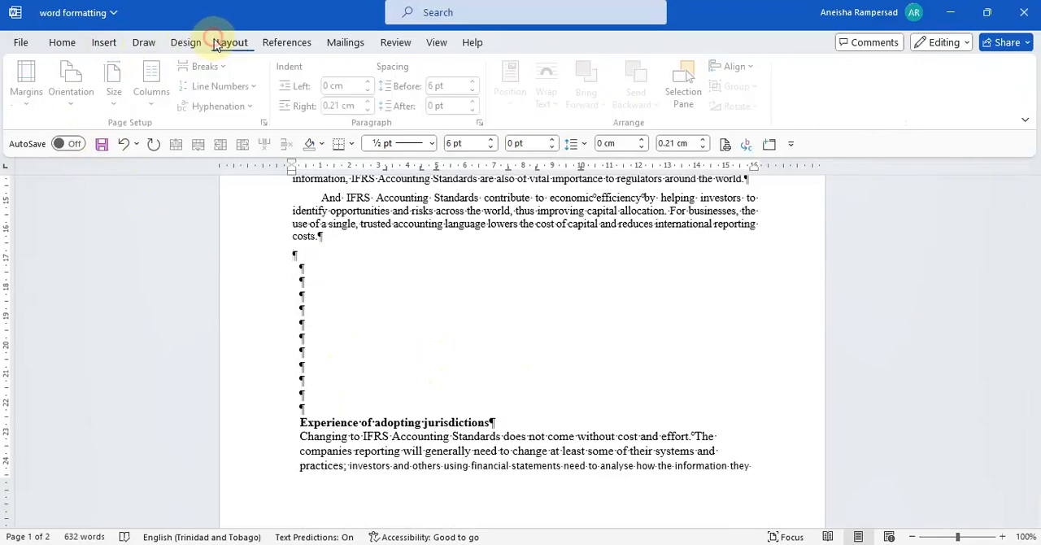
{"action": "left_click", "coordinate": [205, 65]}
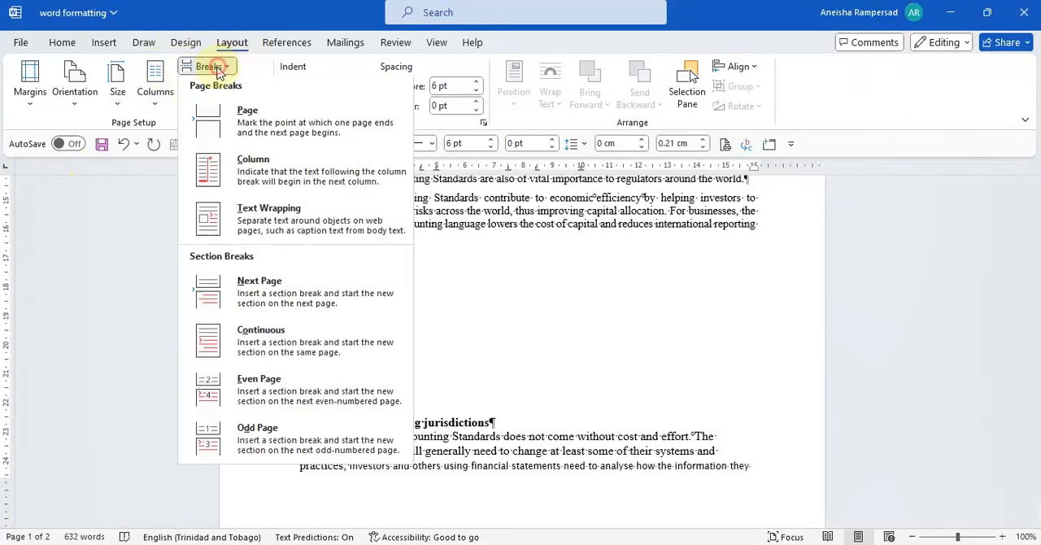
{"action": "mouse_move", "coordinate": [273, 133]}
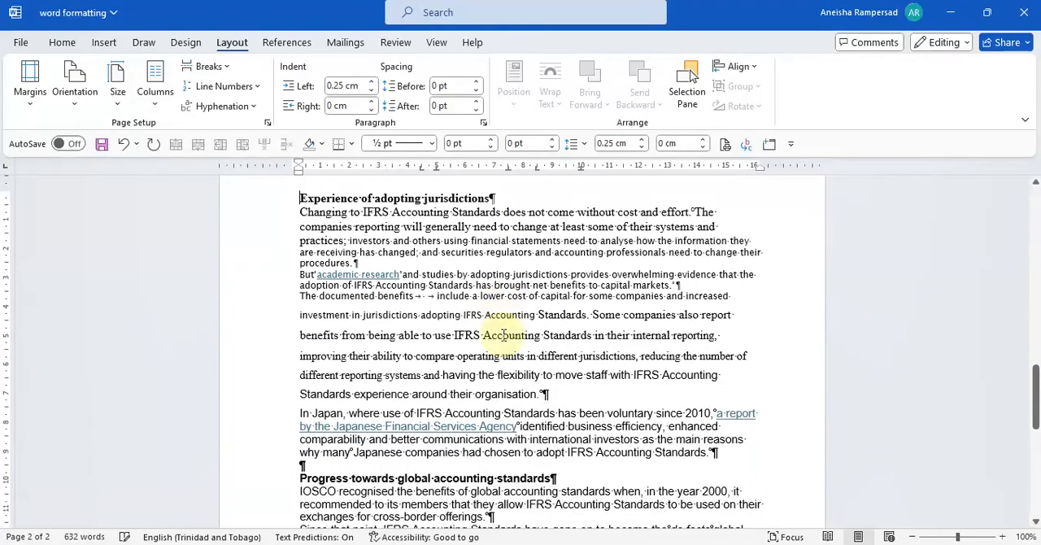
{"action": "scroll", "scroll_direction": "down", "scroll_amount": 3}
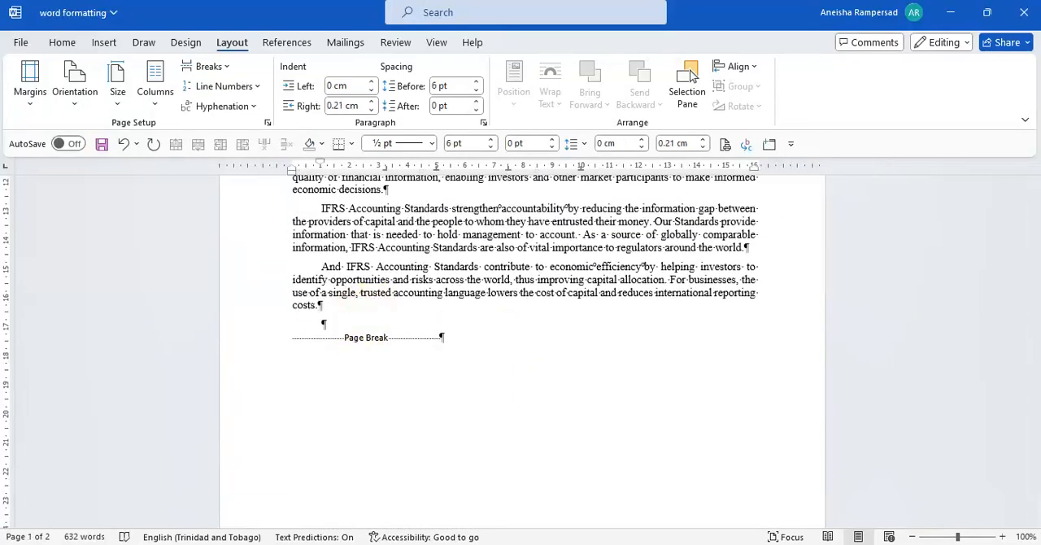
{"action": "type", "text": "Qsdifnspdfsdfpi"}
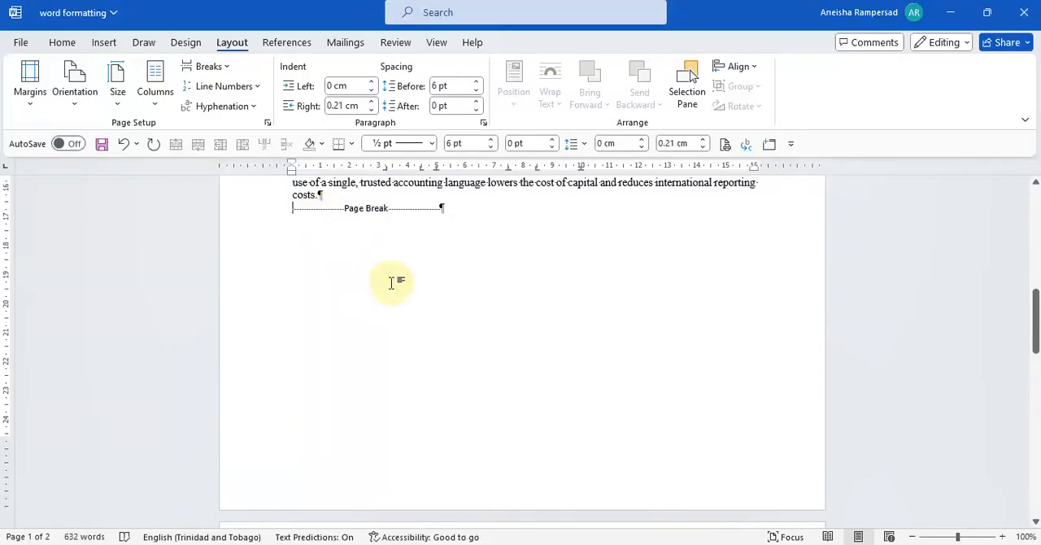
Scroll through the opening section and return to the Home formatting commands
{"action": "scroll", "scroll_direction": "down", "scroll_amount": 3}
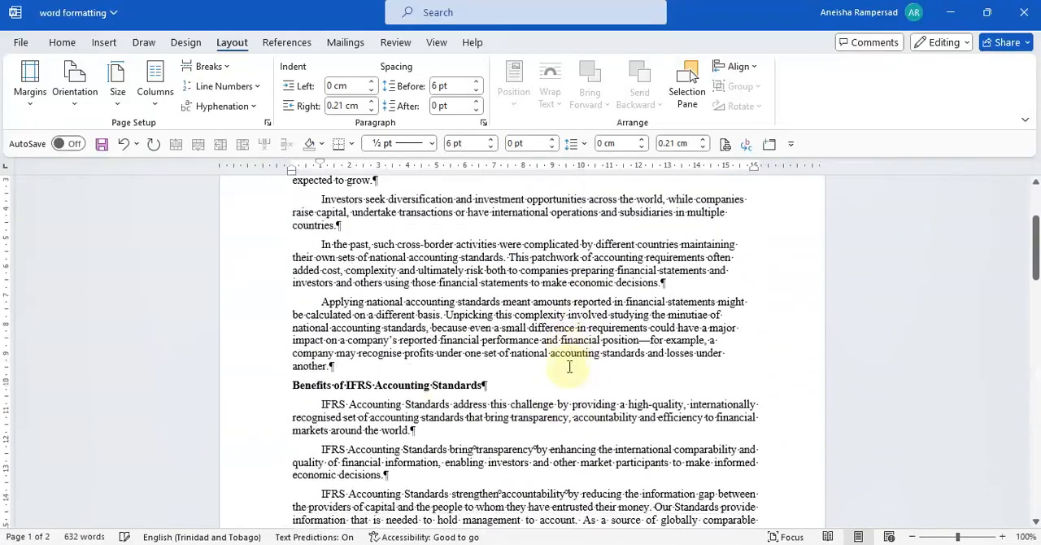
{"action": "scroll", "scroll_direction": "down", "scroll_amount": 3}
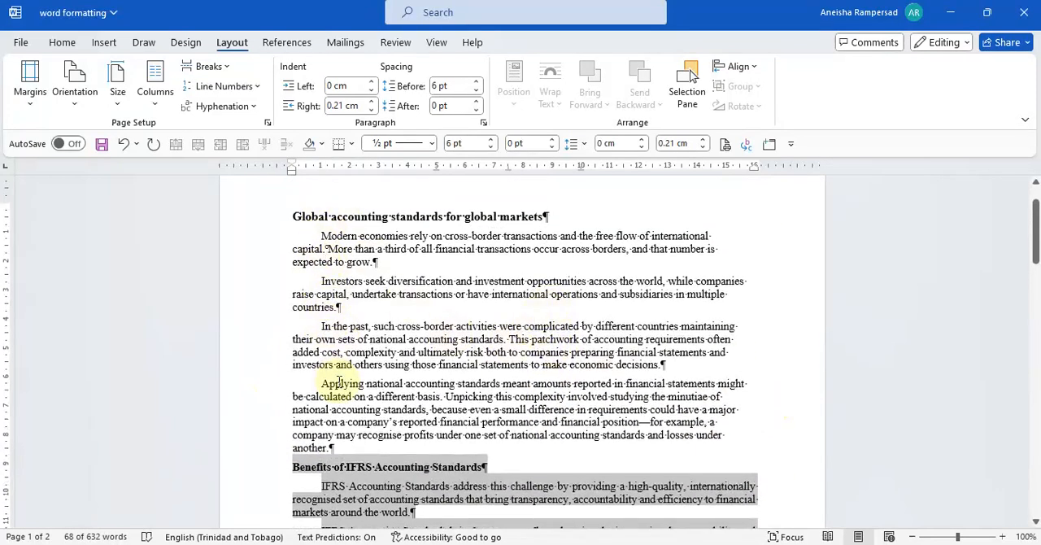
{"action": "scroll", "scroll_direction": "down", "scroll_amount": 3}
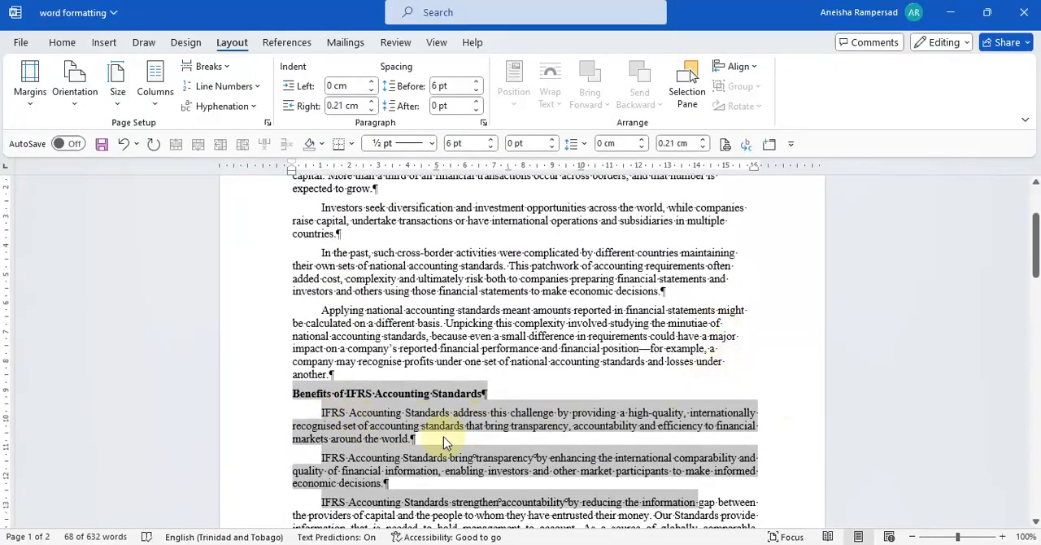
{"action": "left_click", "coordinate": [62, 42]}
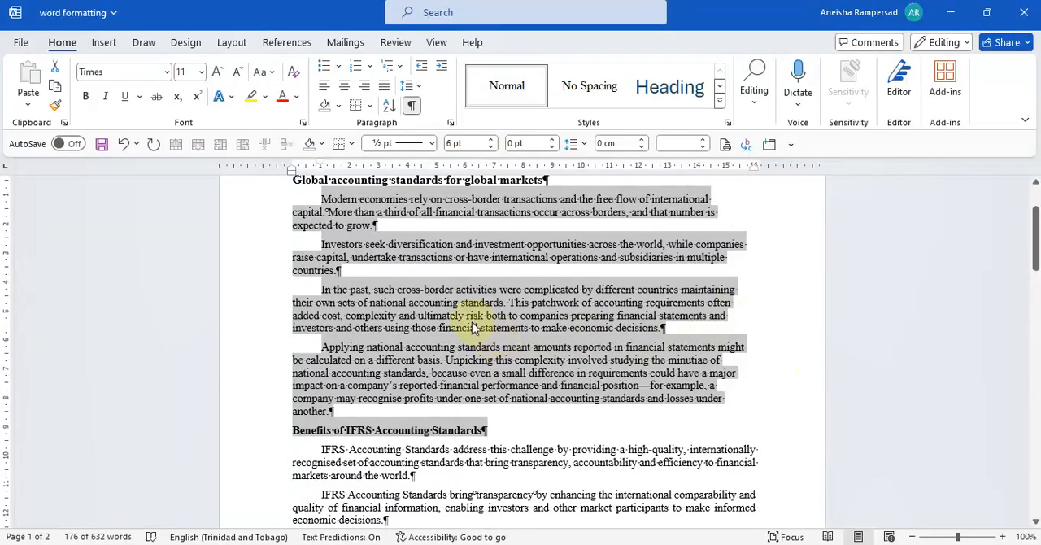
{"action": "mouse_move", "coordinate": [771, 367]}
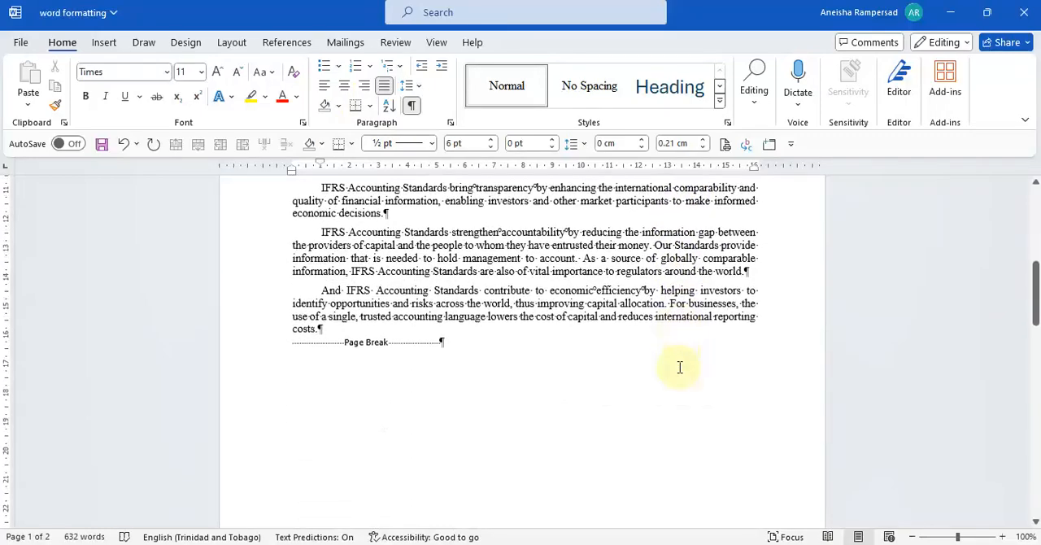
Select the Experience of adopting jurisdictions paragraphs and set 1.0 line spacing, 6 pt before, 0 pt after
{"action": "scroll", "scroll_direction": "down", "scroll_amount": 3}
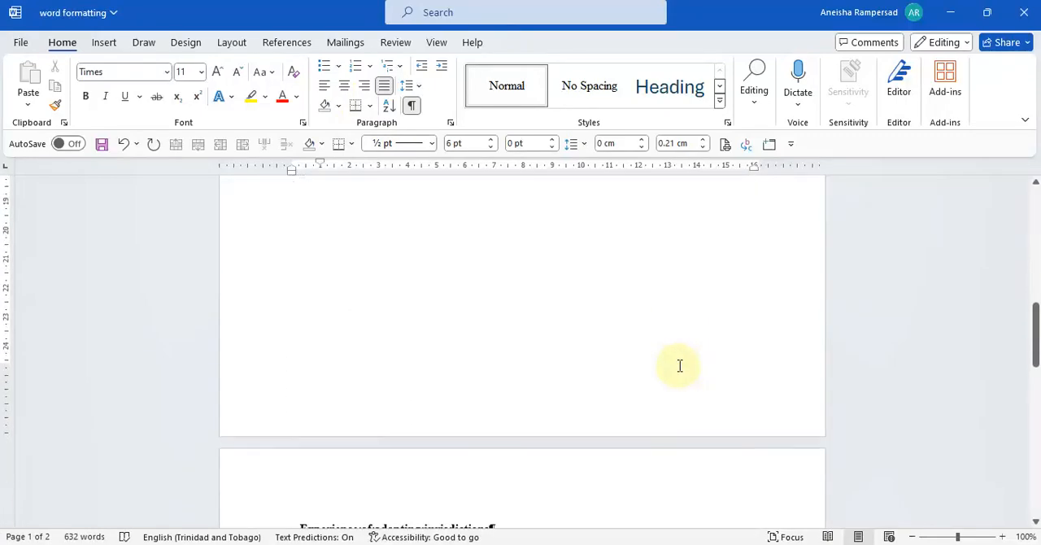
{"action": "scroll", "scroll_direction": "down", "scroll_amount": 3}
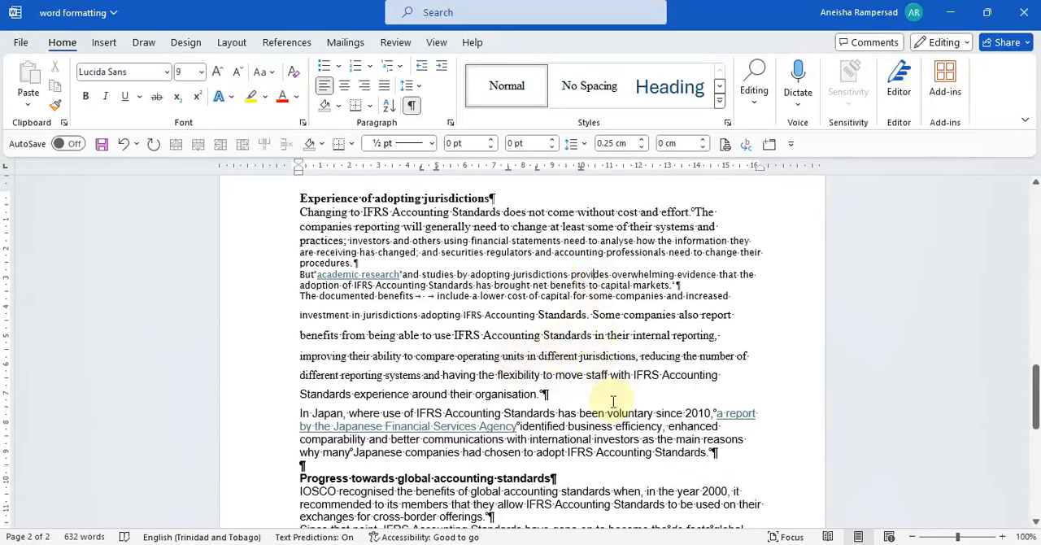
{"action": "mouse_move", "coordinate": [273, 209]}
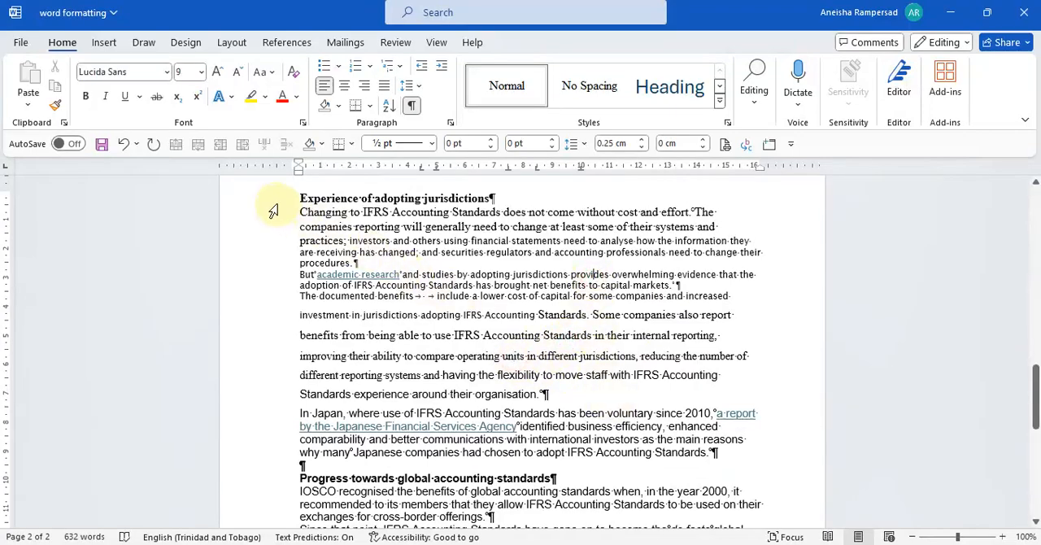
{"action": "left_click_drag", "start_coordinate": [299, 211], "coordinate": [712, 452]}
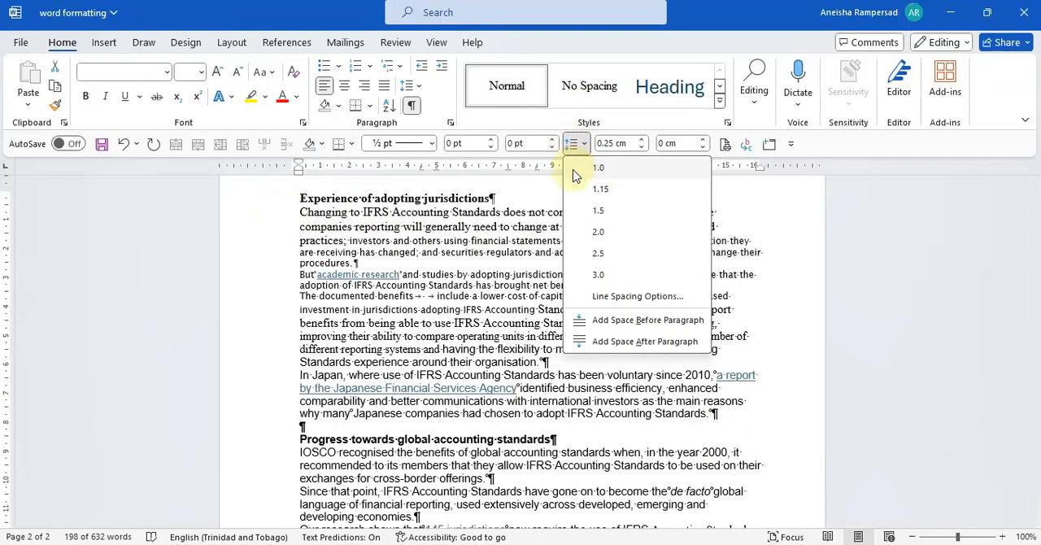
{"action": "left_click", "coordinate": [599, 168]}
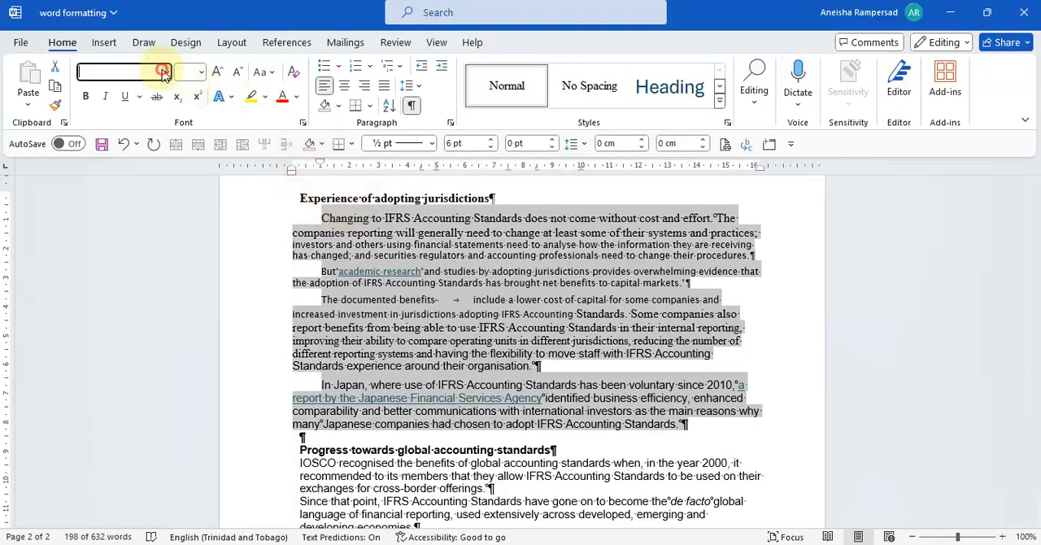
Set the Experience section in Times 11 and confirm the Tabs dialog
{"action": "left_click", "coordinate": [162, 72]}
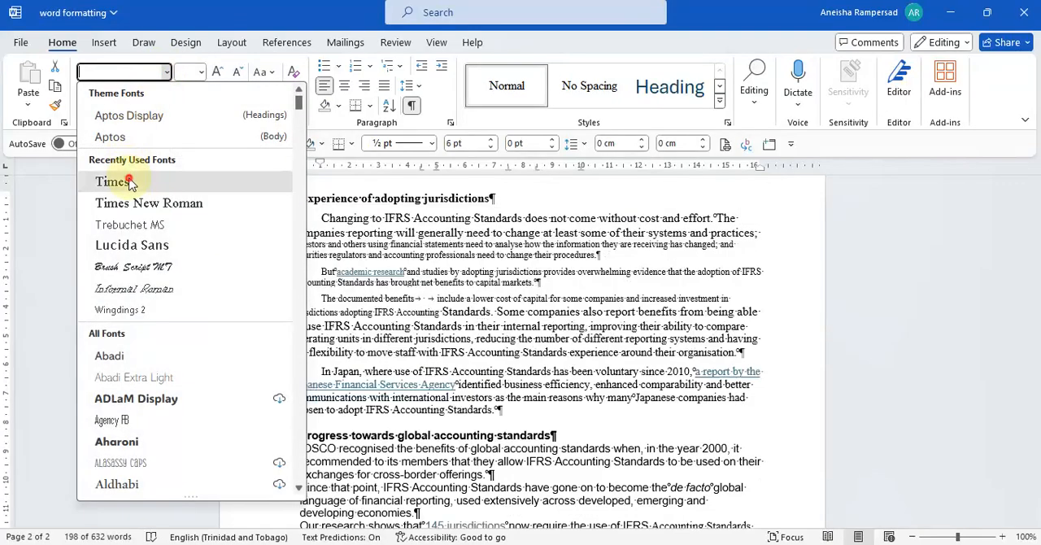
{"action": "left_click", "coordinate": [112, 180]}
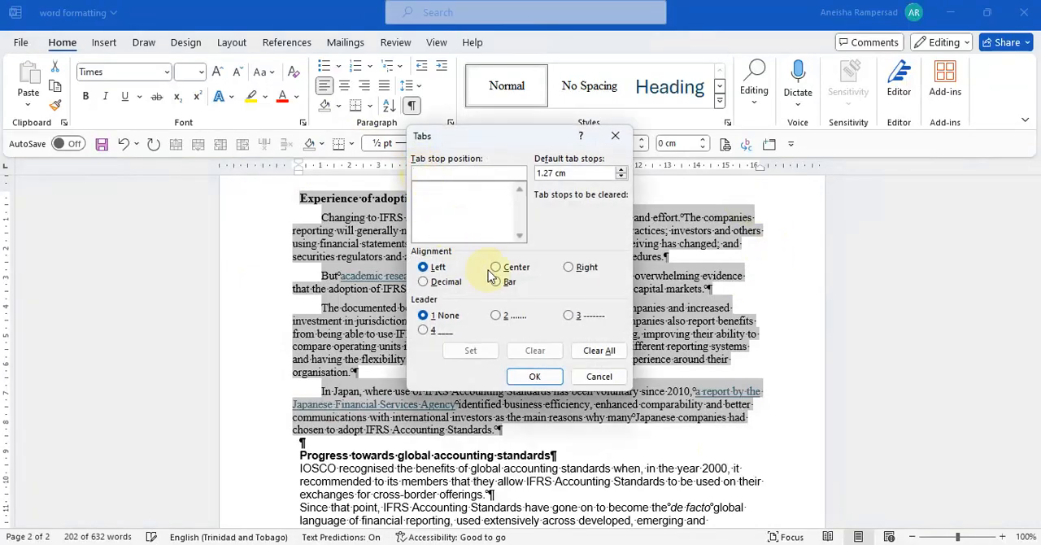
{"action": "left_click", "coordinate": [533, 376]}
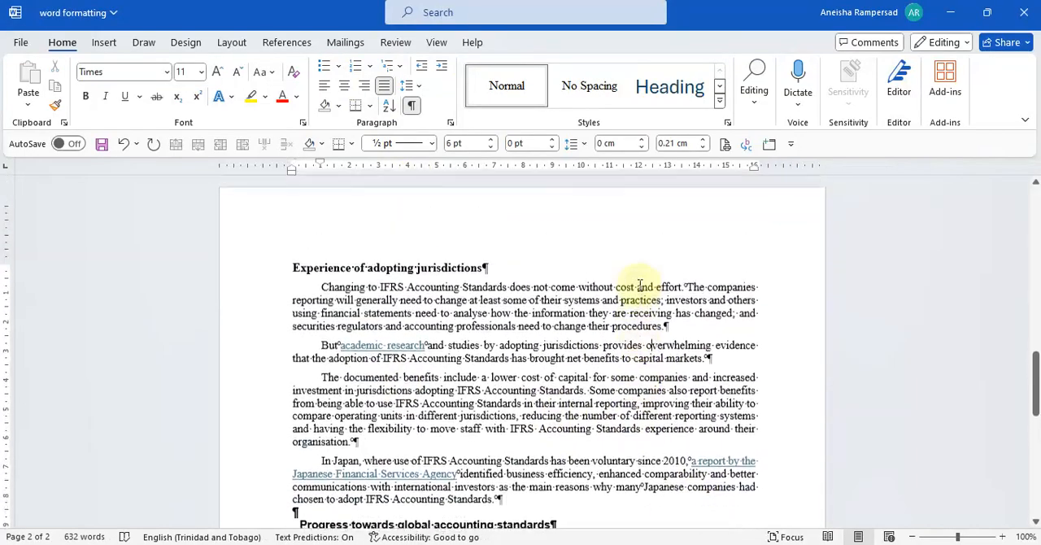
{"action": "scroll", "scroll_direction": "down", "scroll_amount": 3}
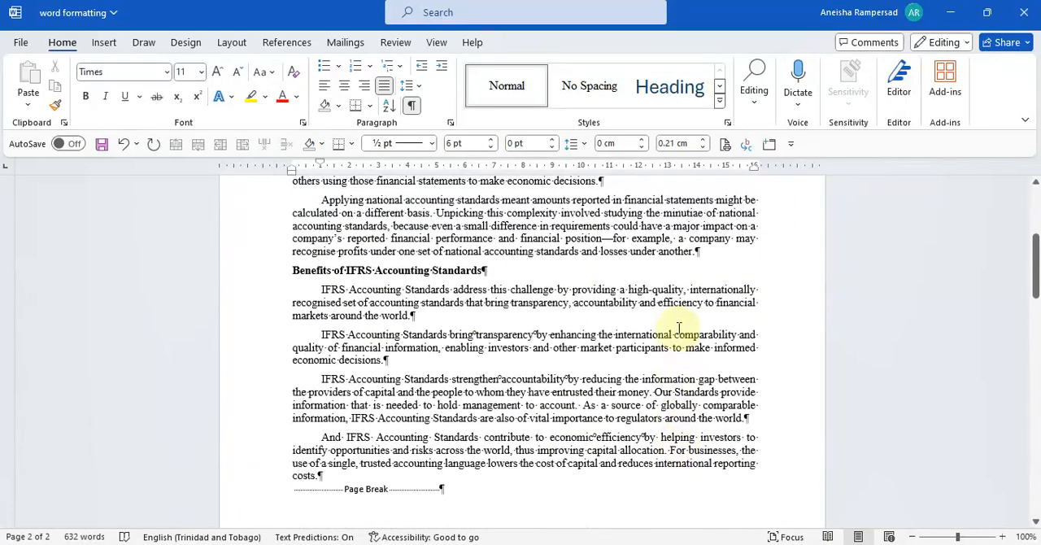
{"action": "scroll", "scroll_direction": "down", "scroll_amount": 3}
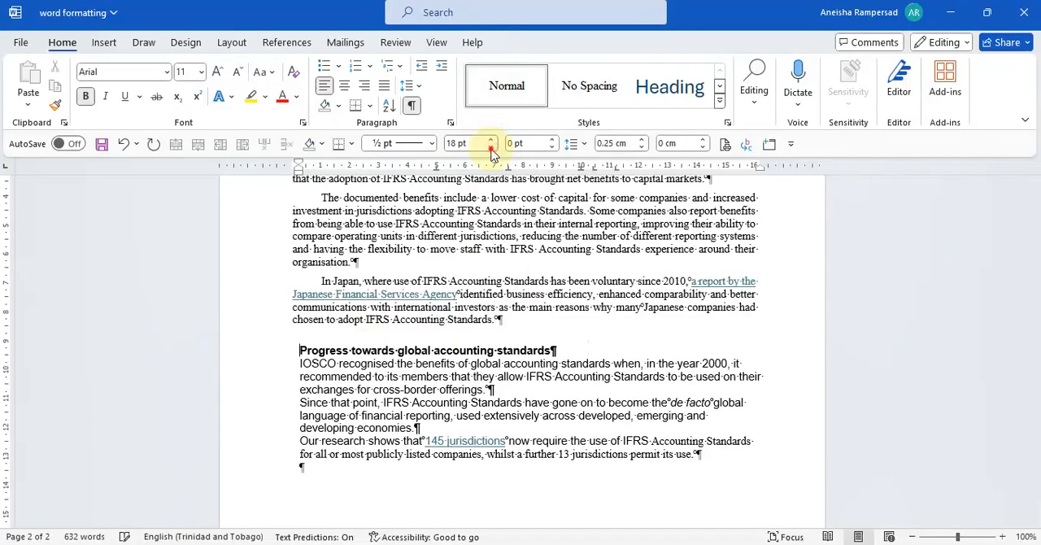
Select the Progress section and set its paragraph spacing to 6 pt before and 0 pt after
{"action": "left_click", "coordinate": [491, 140]}
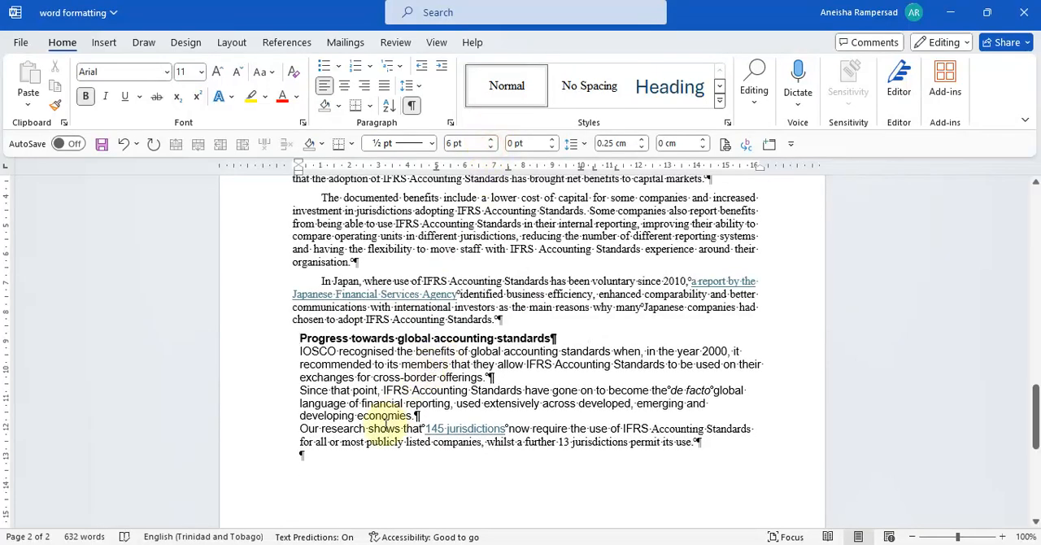
{"action": "left_click_drag", "start_coordinate": [299, 338], "coordinate": [698, 443]}
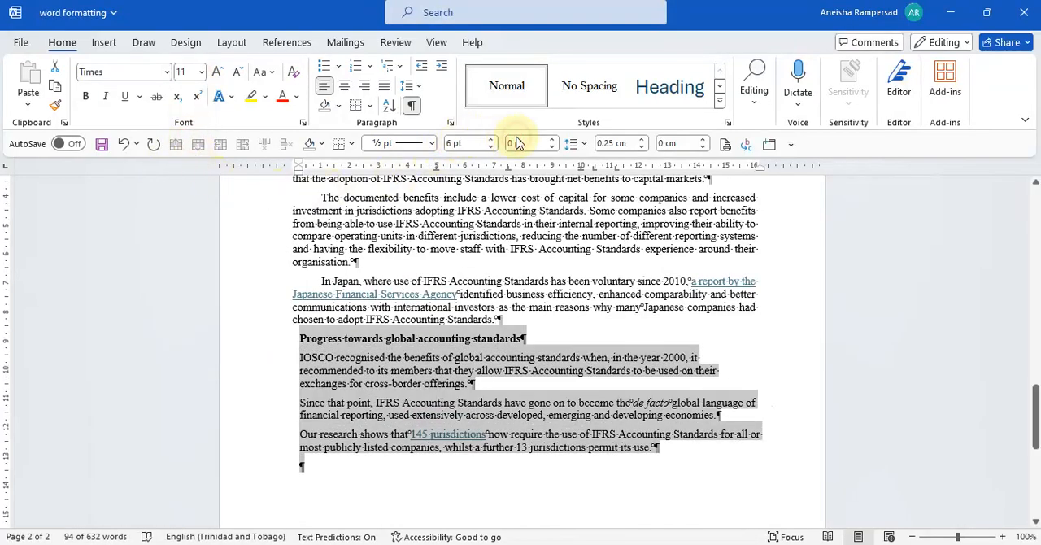
{"action": "left_click", "coordinate": [569, 143]}
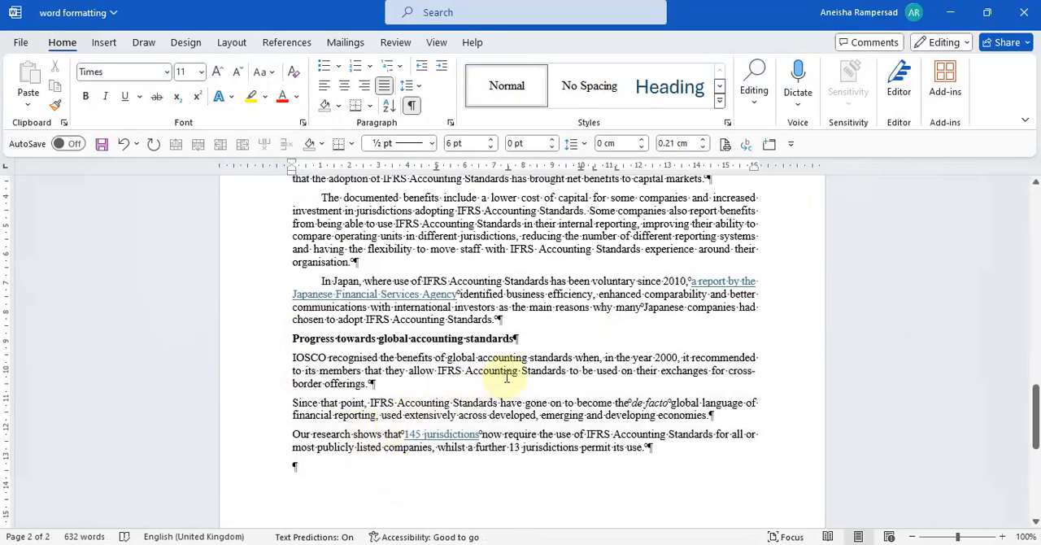
{"action": "scroll", "scroll_direction": "down", "scroll_amount": 3}
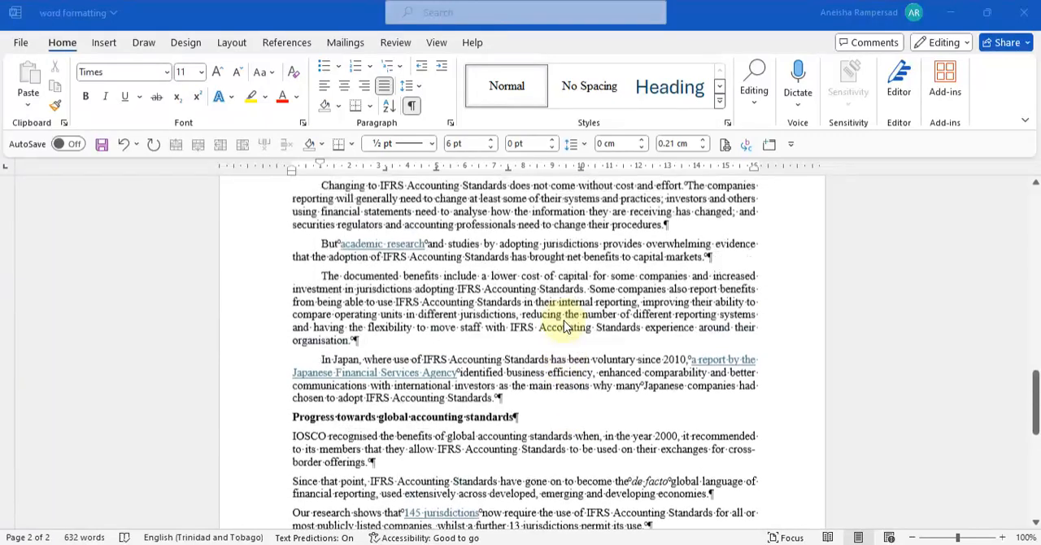
{"action": "scroll", "scroll_direction": "up", "scroll_amount": 3}
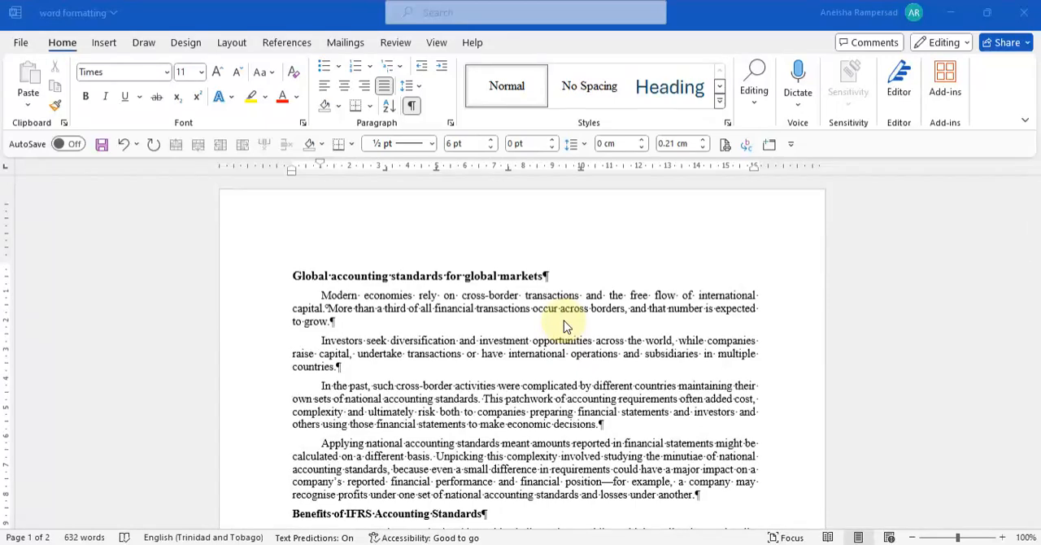
{"action": "mouse_move", "coordinate": [518, 342]}
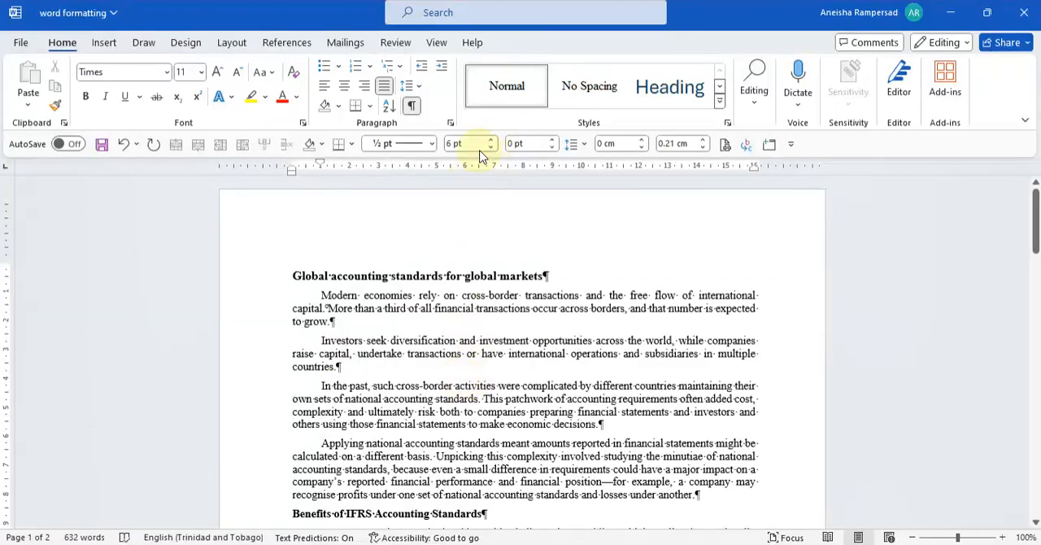
{"action": "mouse_move", "coordinate": [470, 143]}
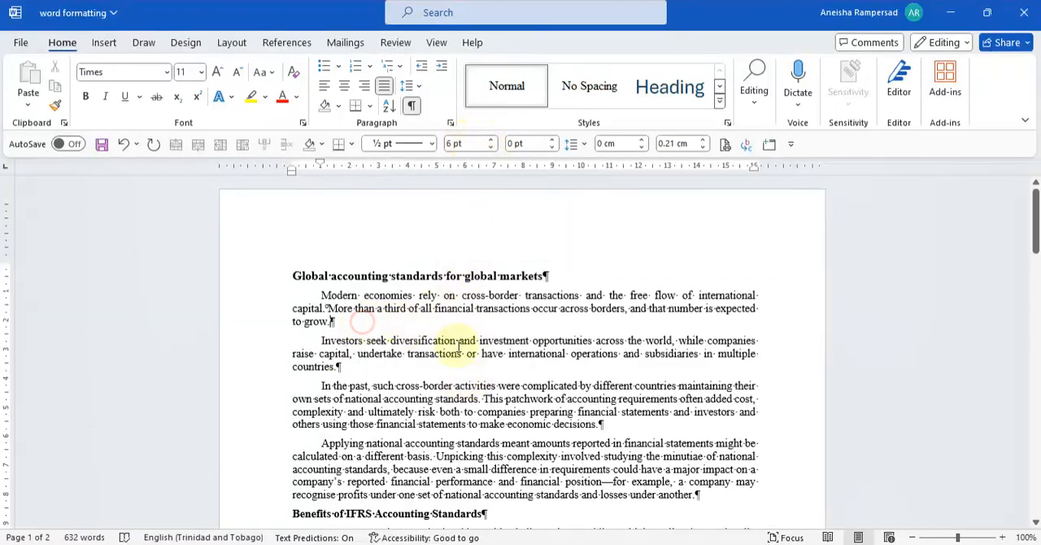
{"action": "scroll", "scroll_direction": "down", "scroll_amount": 3}
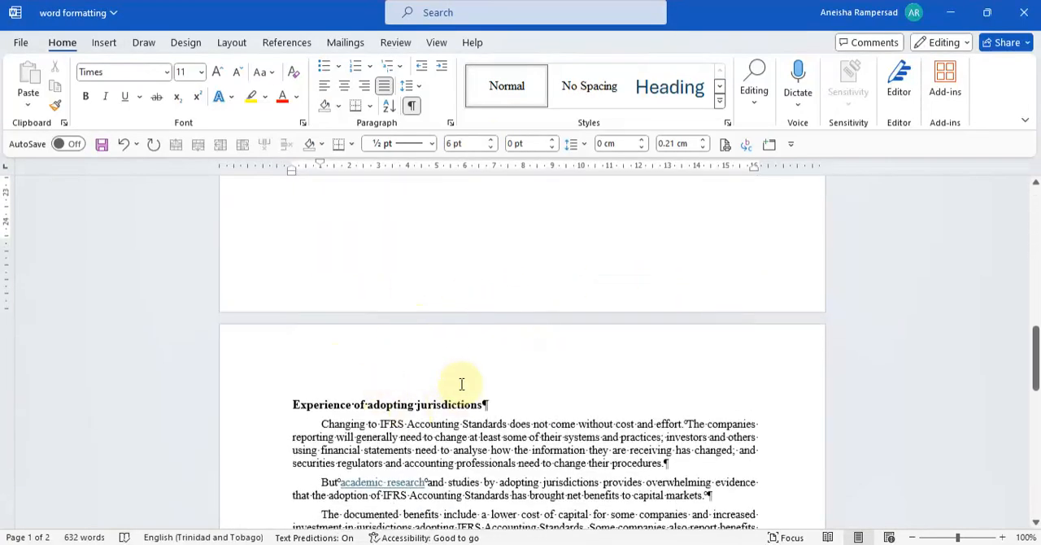
{"action": "mouse_move", "coordinate": [430, 254]}
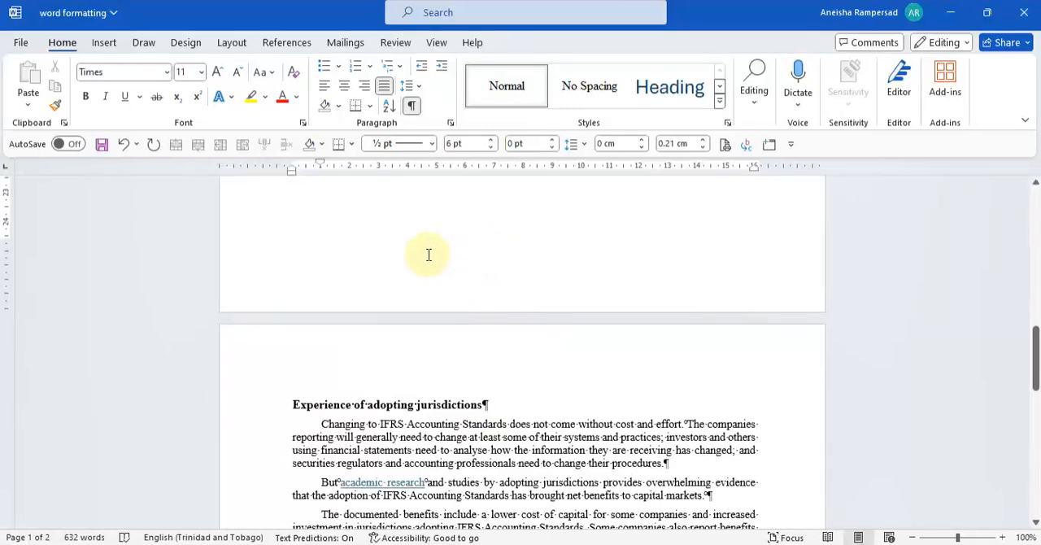
{"action": "mouse_move", "coordinate": [637, 410]}
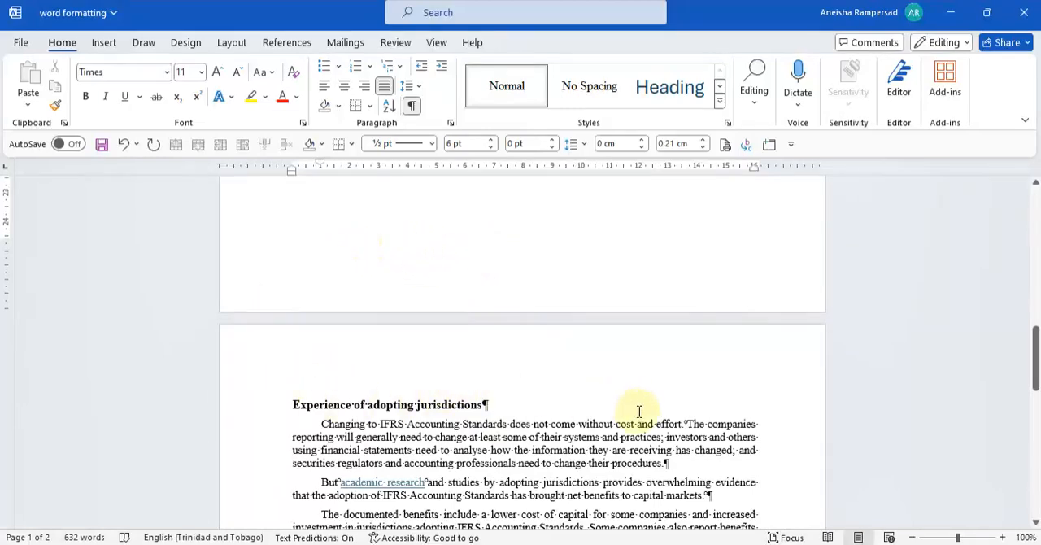